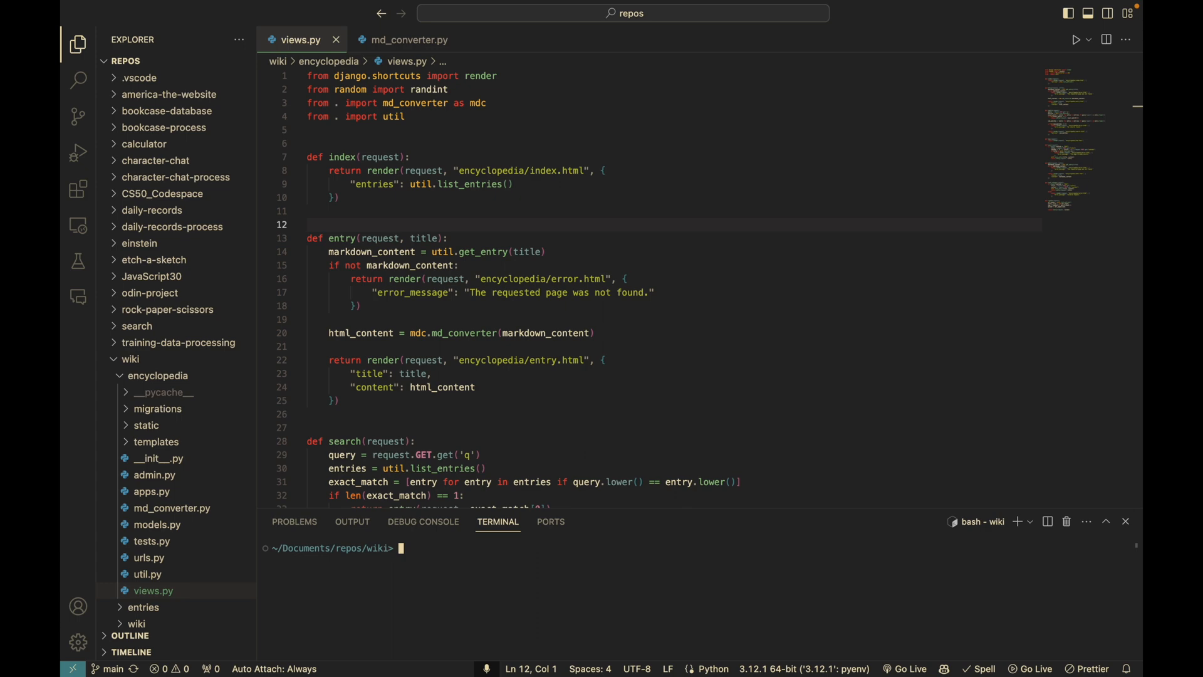
Start the Django development server with 'python manage.py runserver' in the VS Code terminal.
text(python manage.py run)
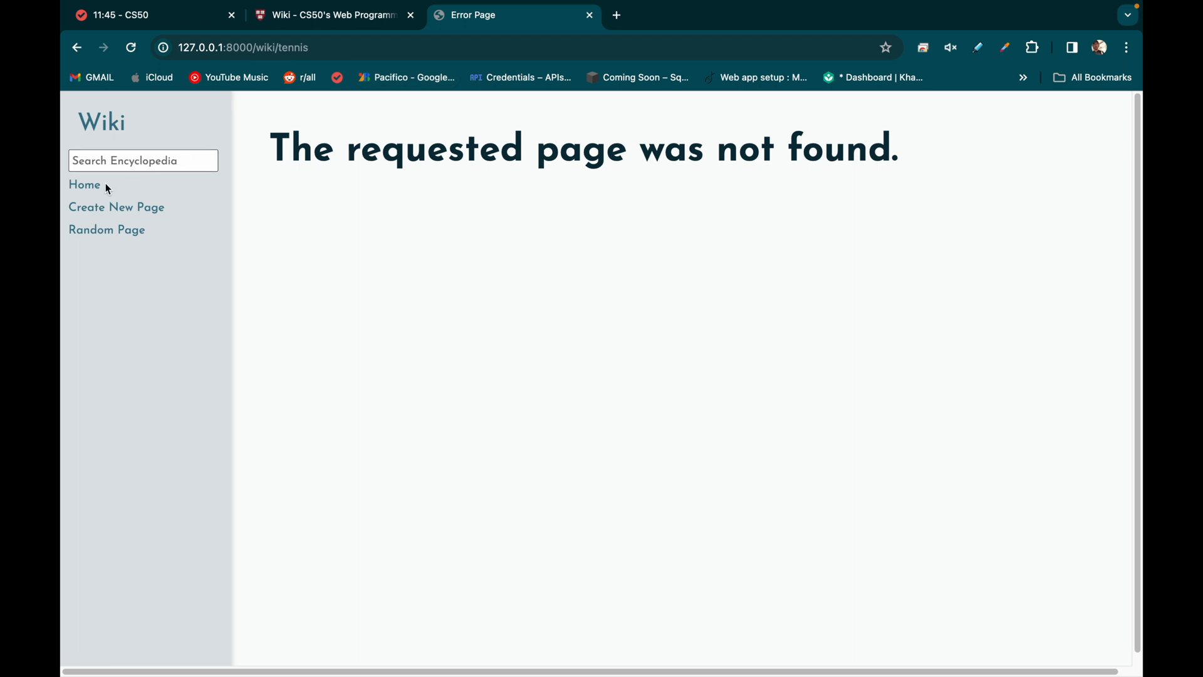
From the wiki index, follow the Pyenv, virtual environments and standard library links, then return home.
click(85, 184)
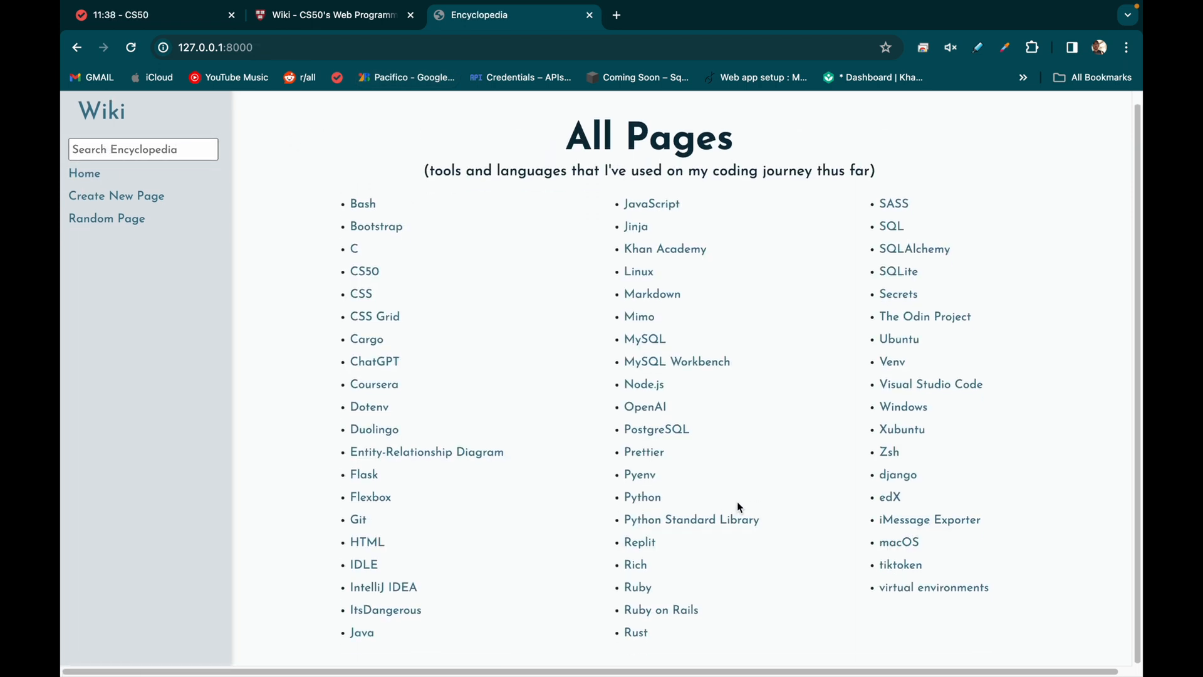
click(640, 474)
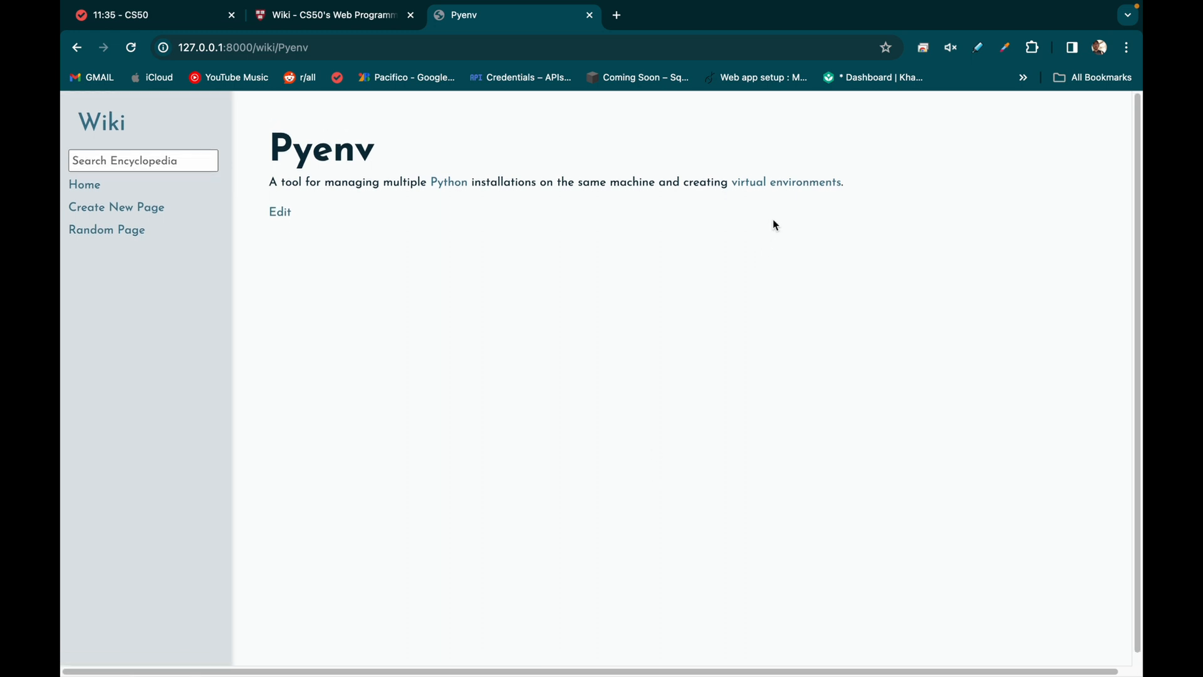
click(785, 183)
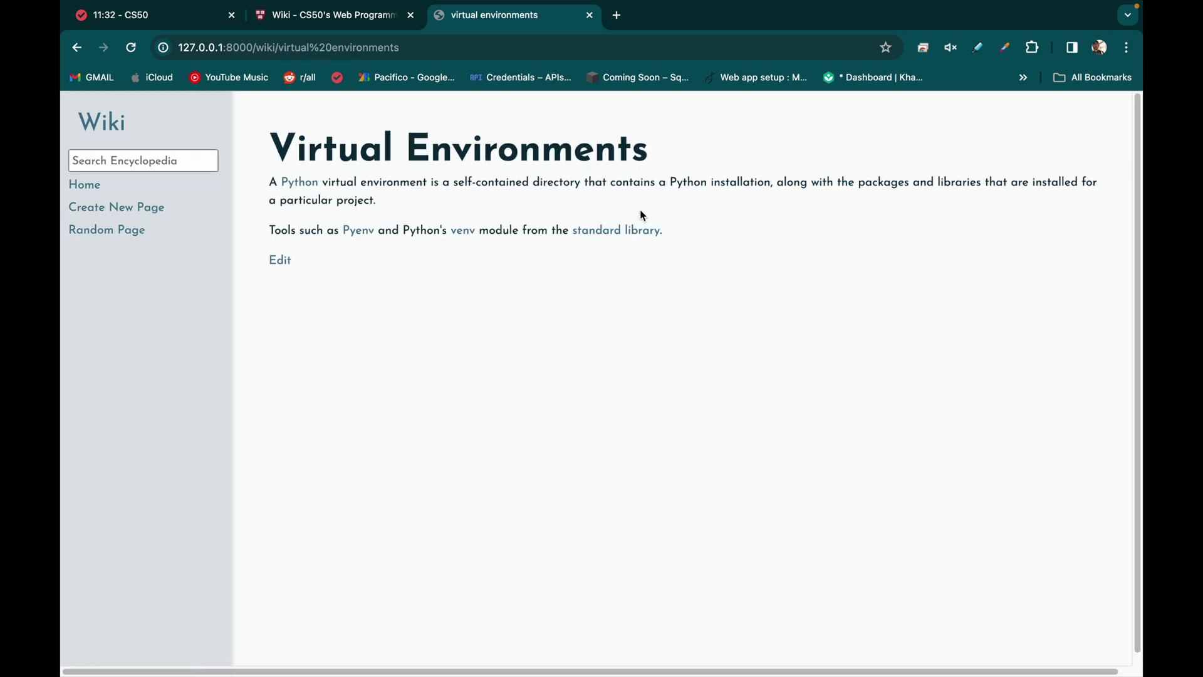
click(616, 230)
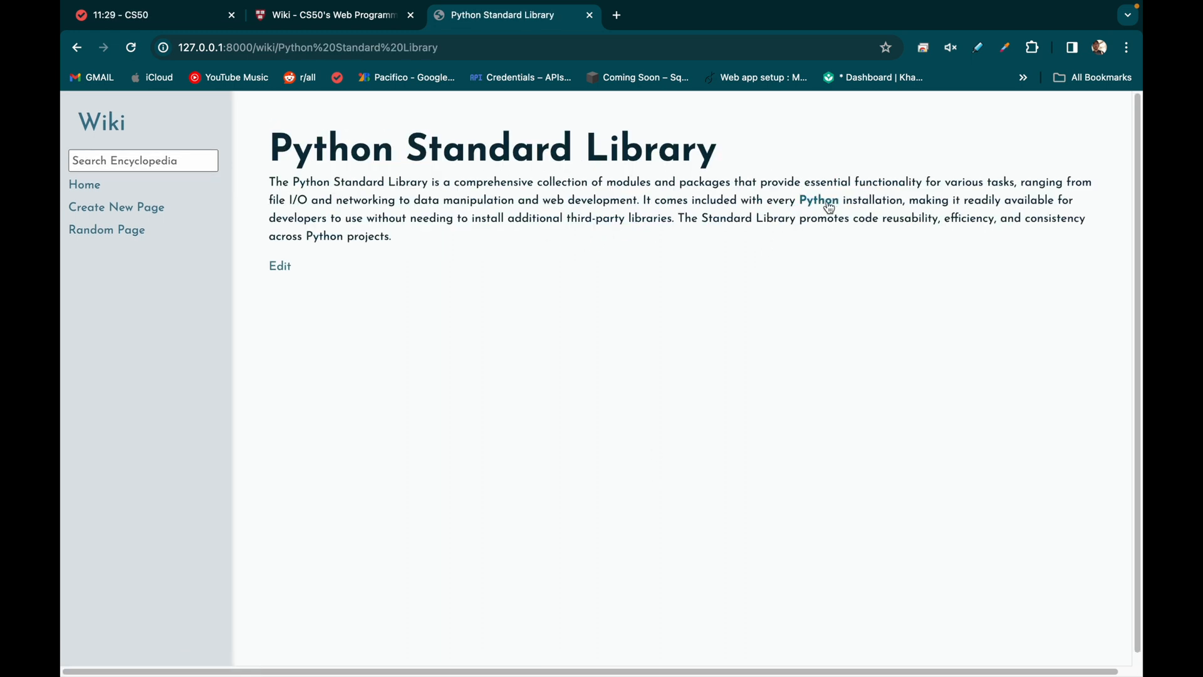
click(84, 185)
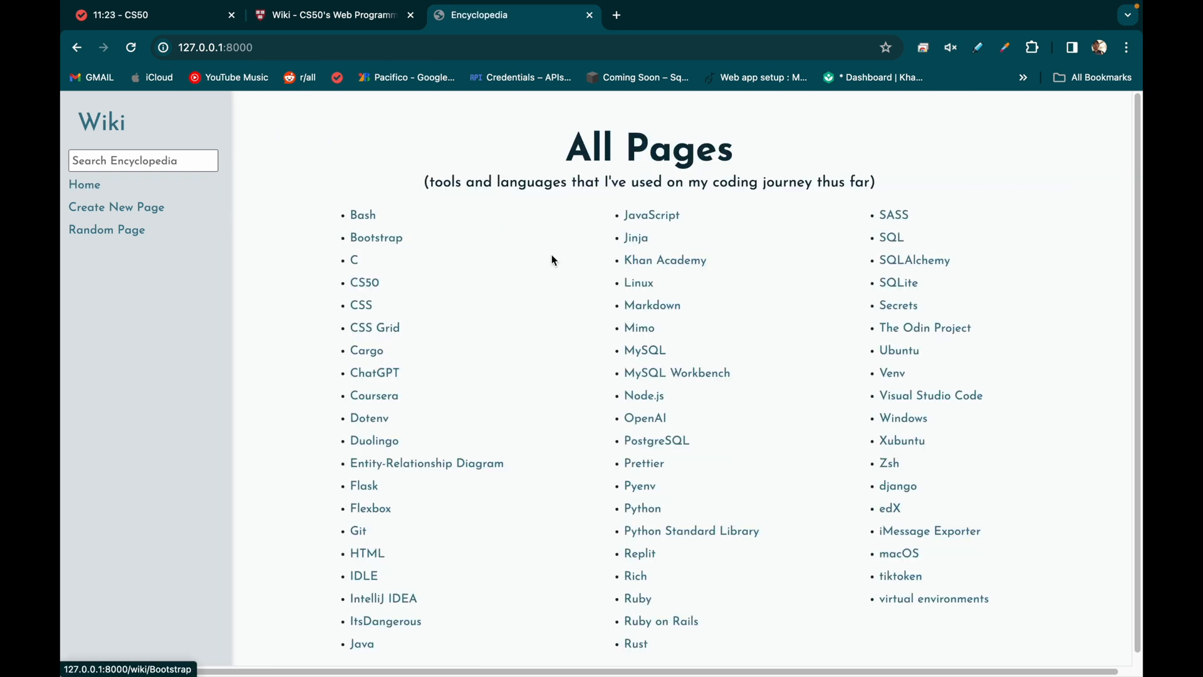
Run a partial search, open the Pyenv result, then search 'moose' to get no results.
text(javasc)
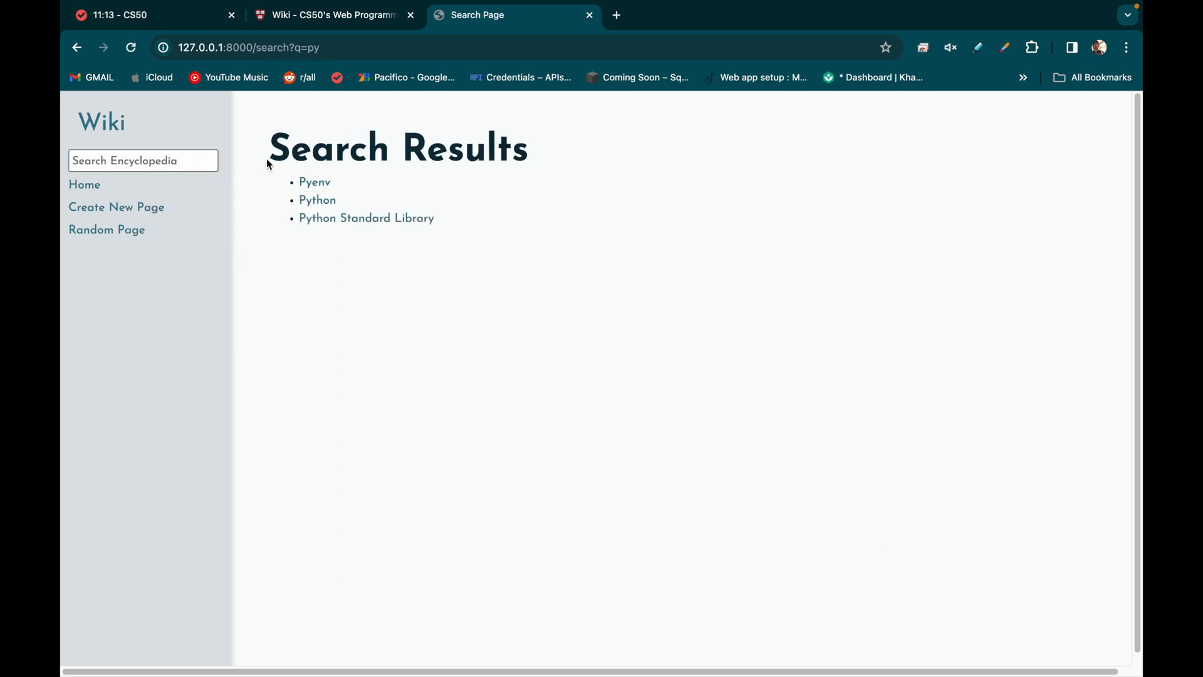
click(316, 182)
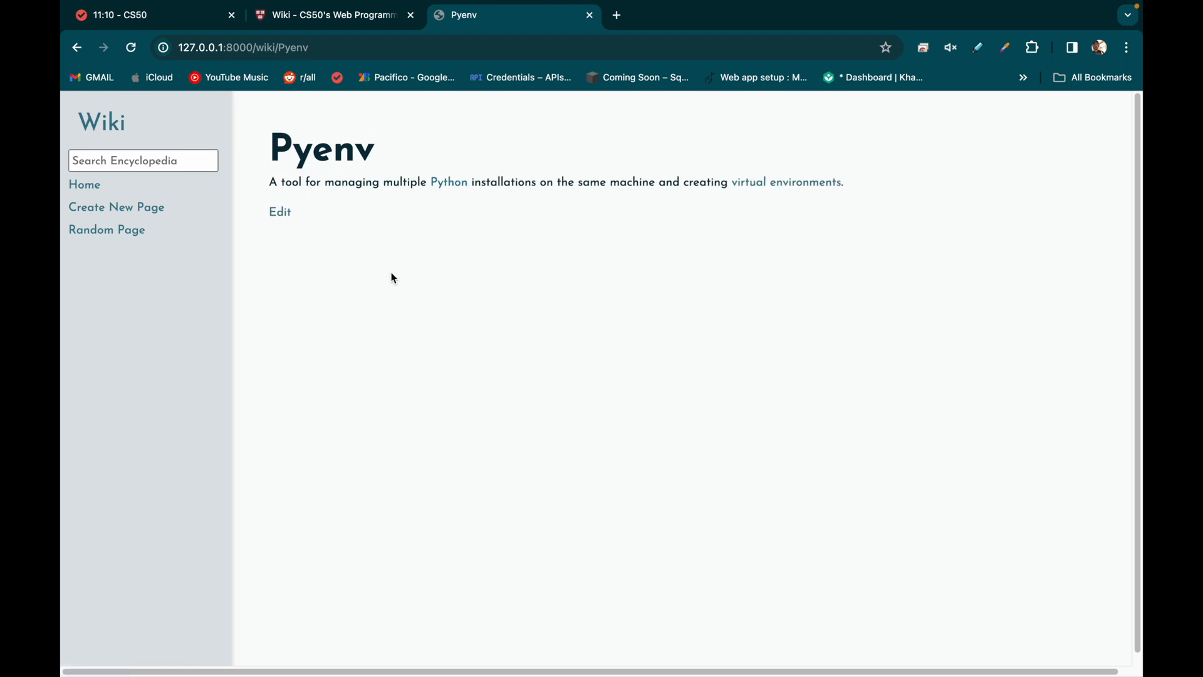
text(moose)
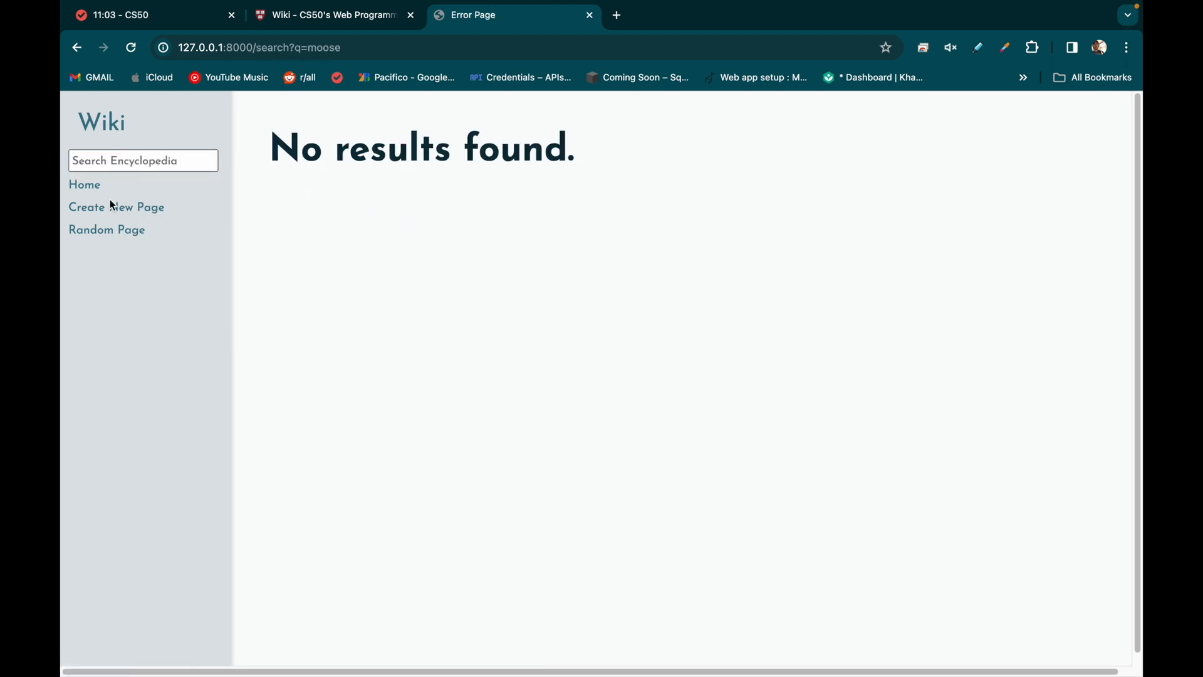
Try saving a new page titled Python with content 'a big snake'.
click(116, 206)
text(Figma)
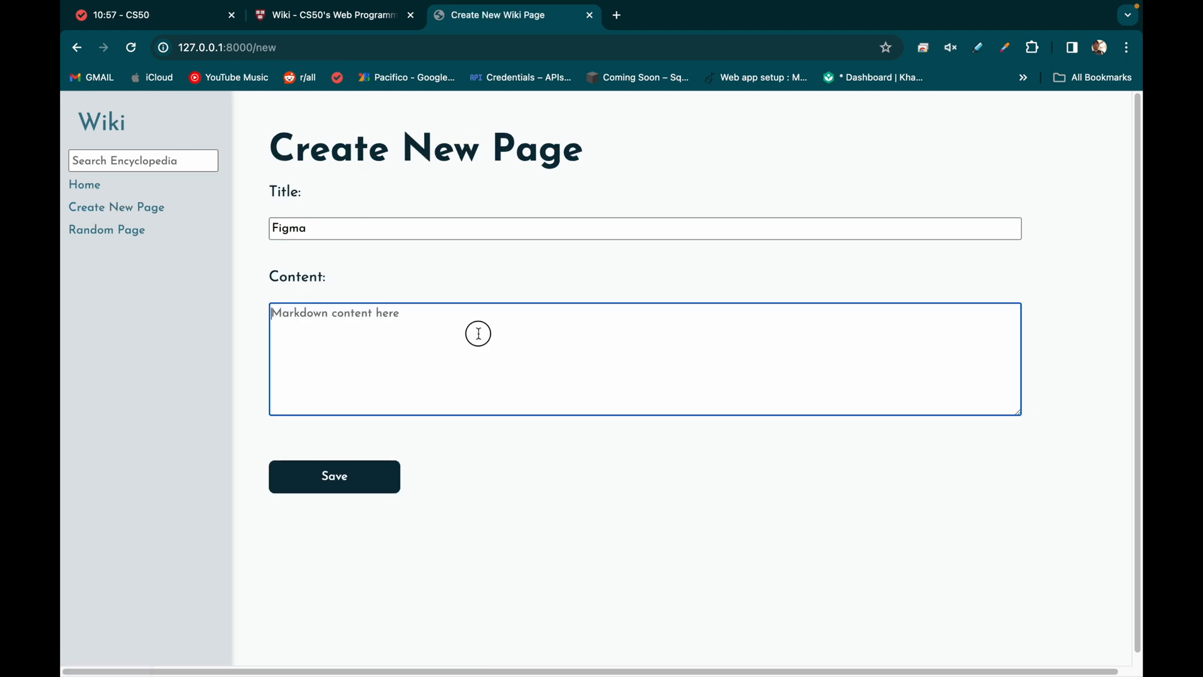
click(334, 476)
text(Pyth)
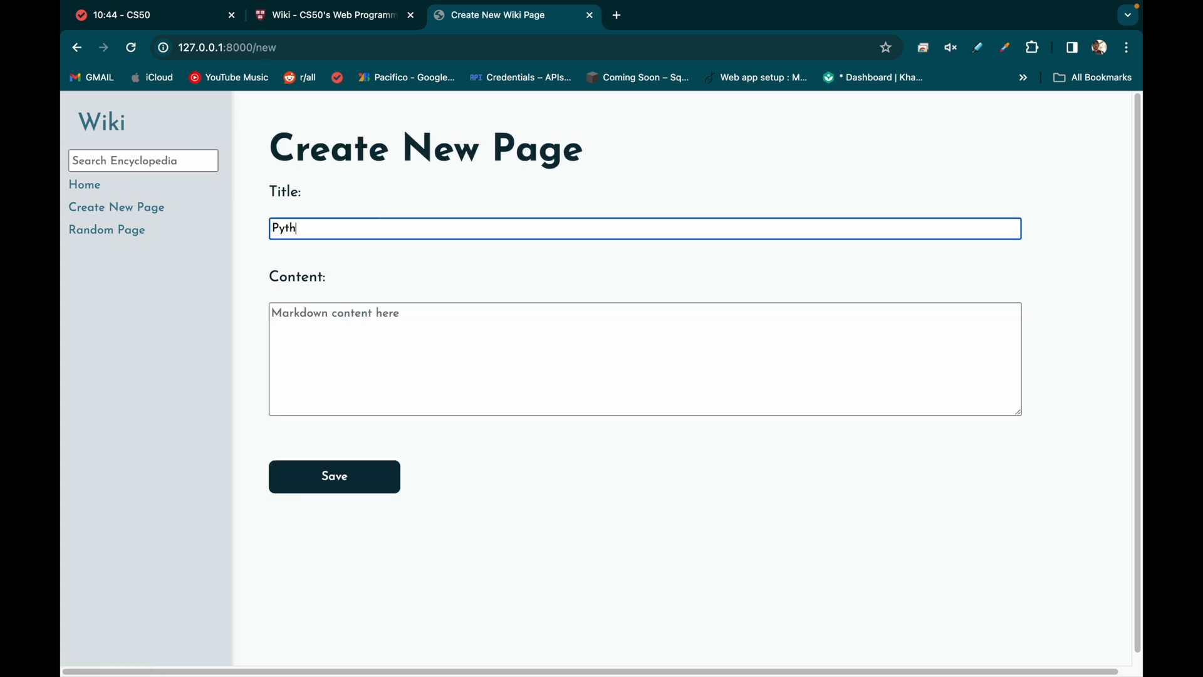
text(a big snake)
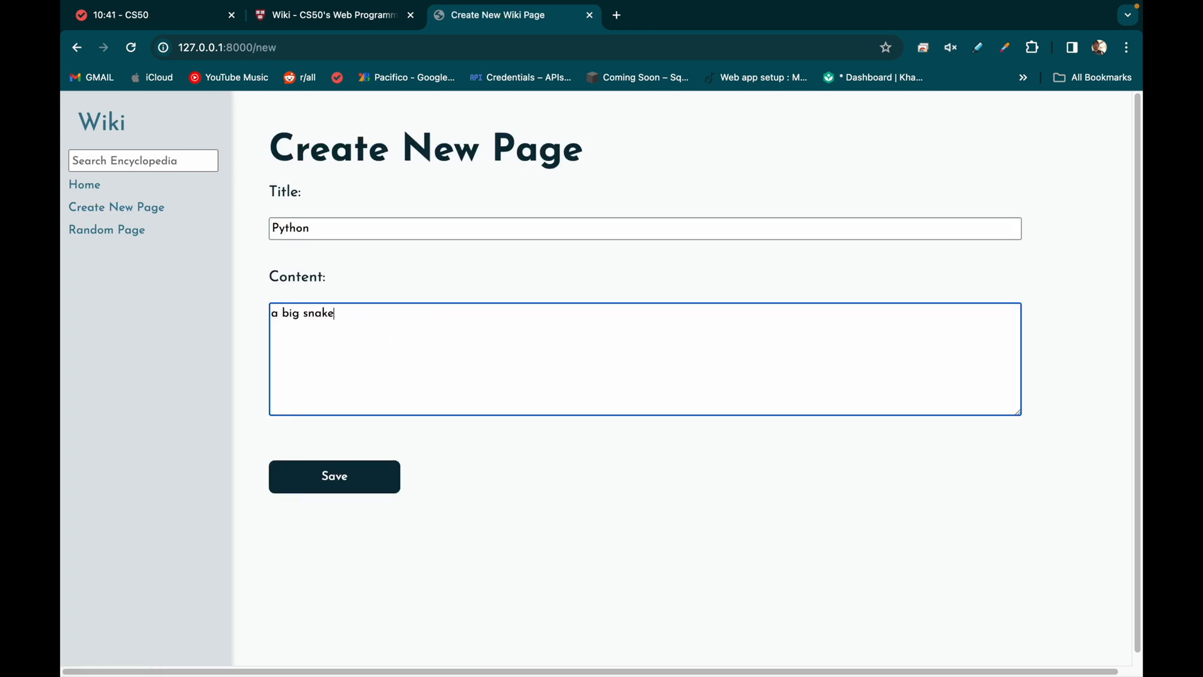
click(334, 476)
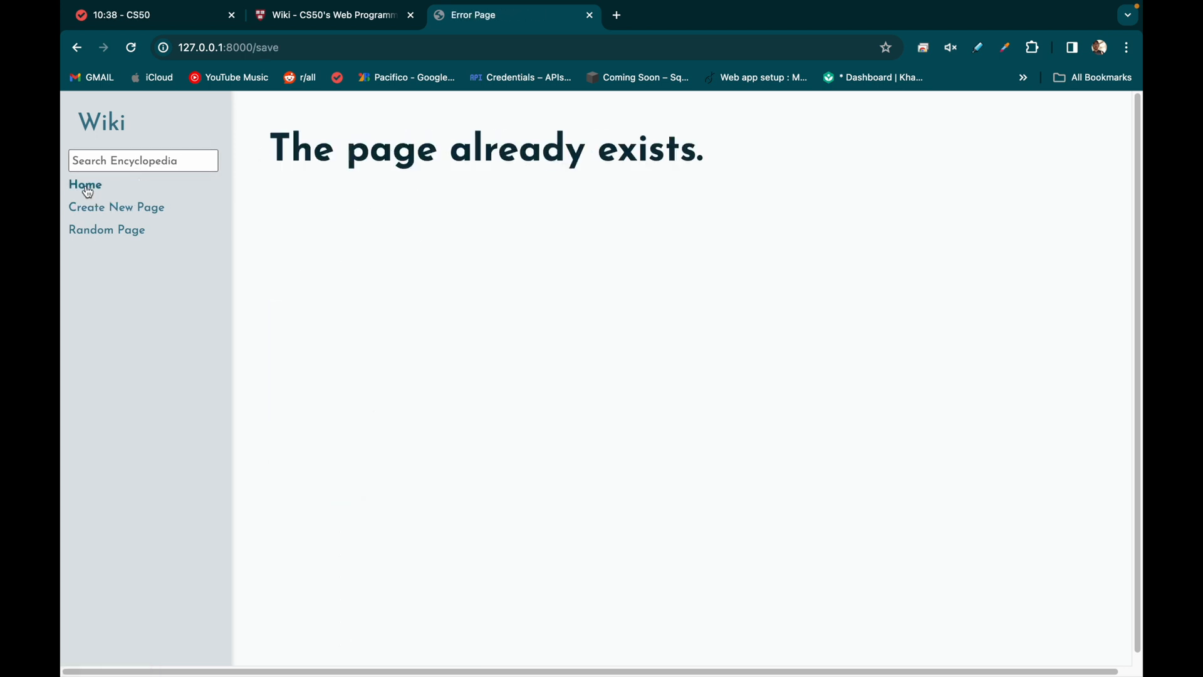
Add the heading '### ***HELLO CS50!!! :)***' to the CS50 page and save it.
click(85, 184)
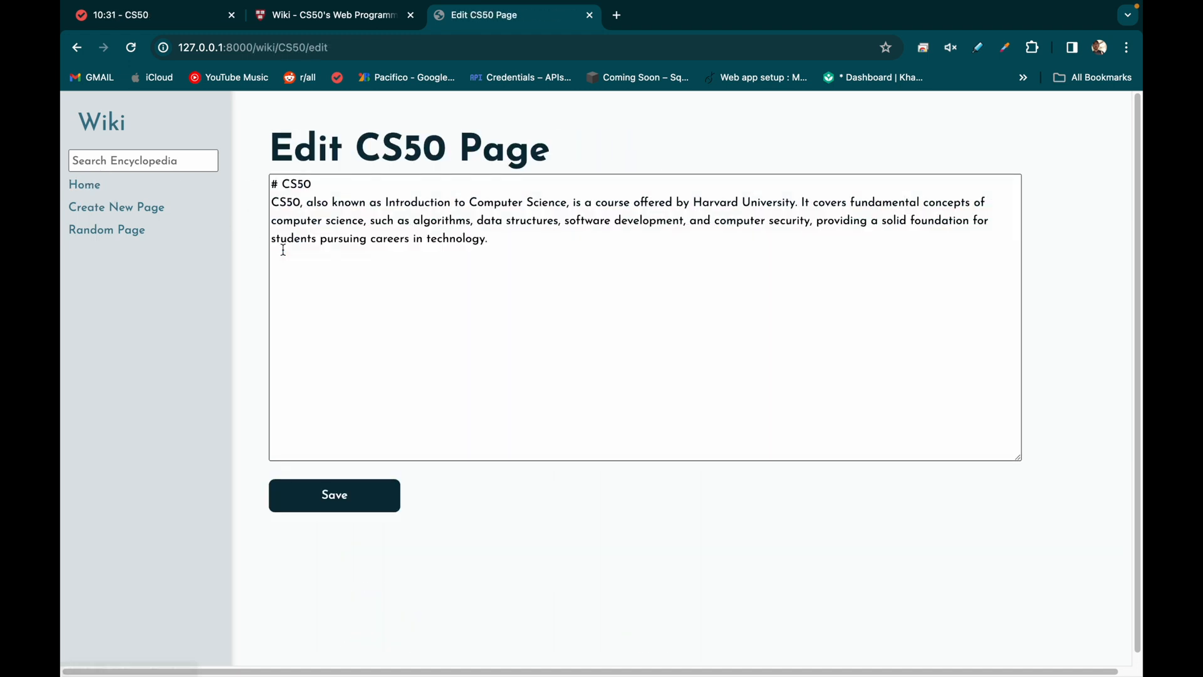
text(###)
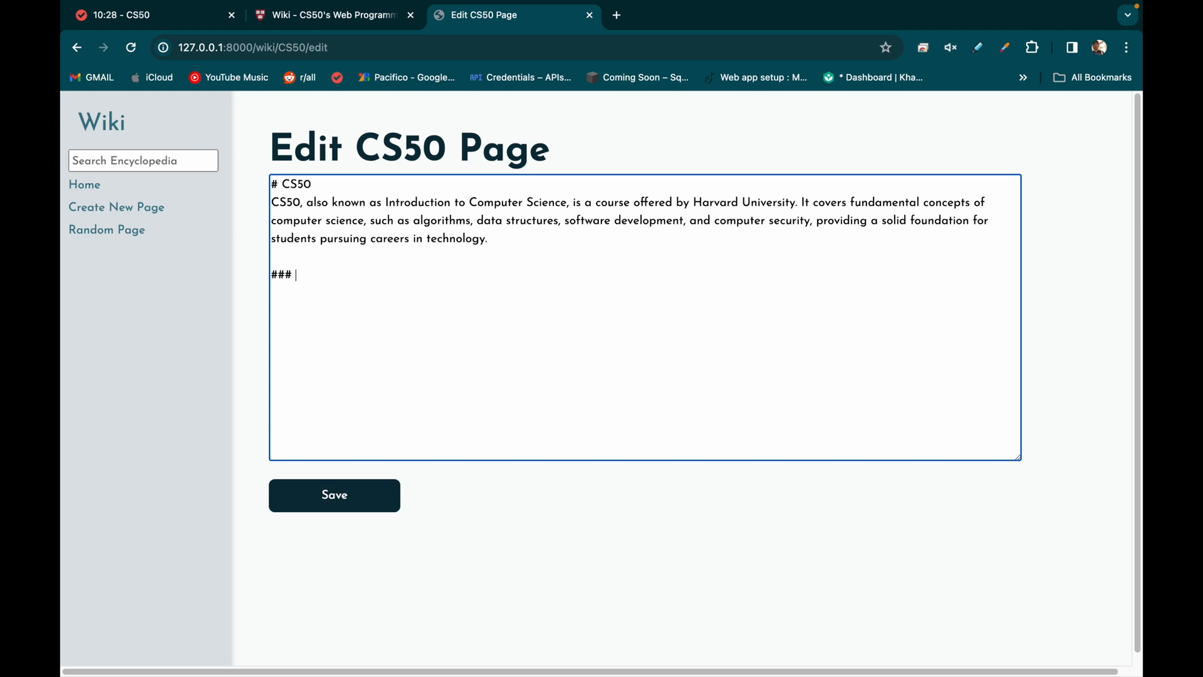
text(***HELLO CS)
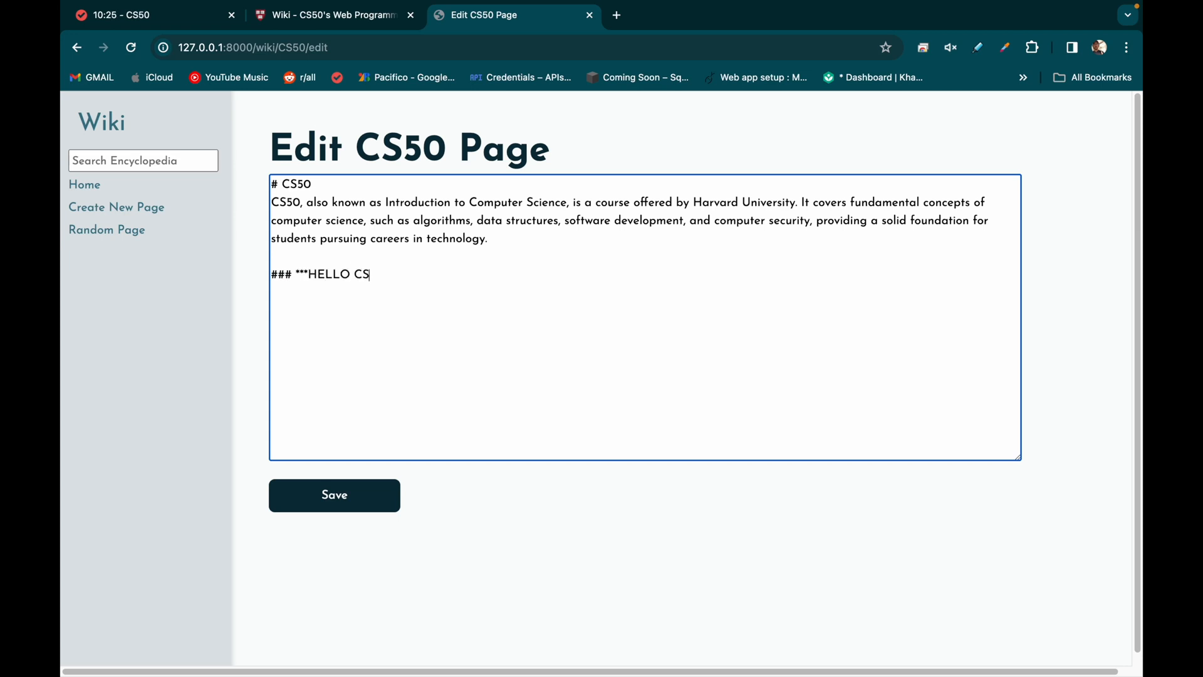
text(50!!!)
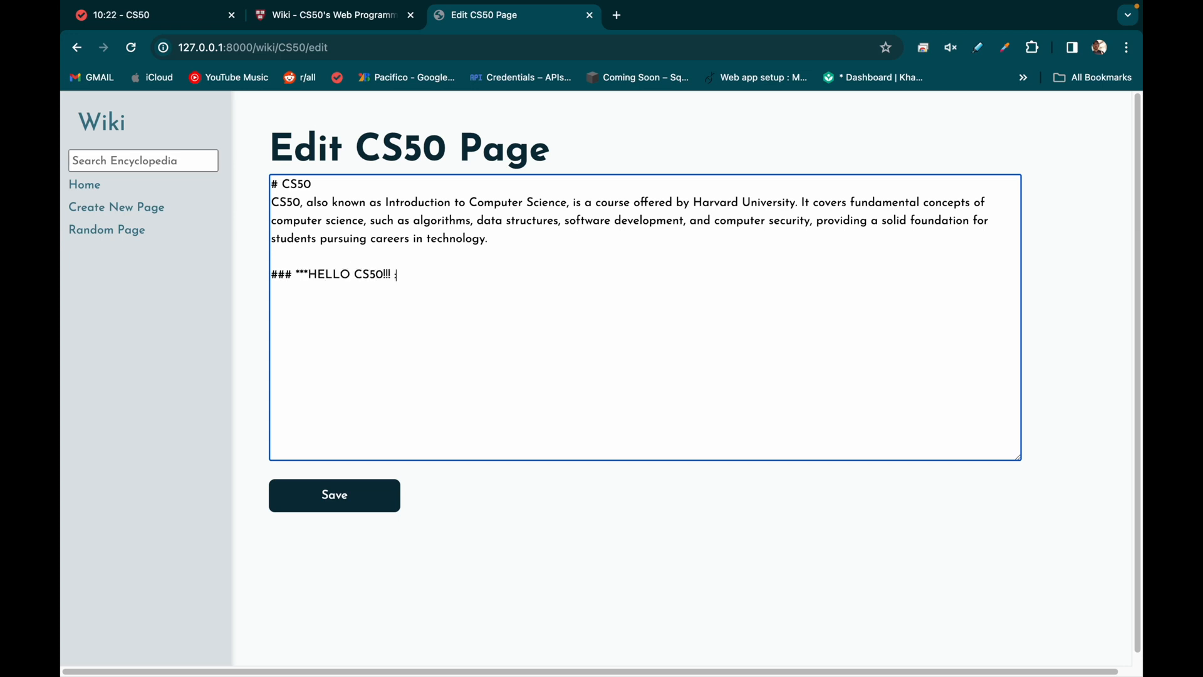
text(:)***)
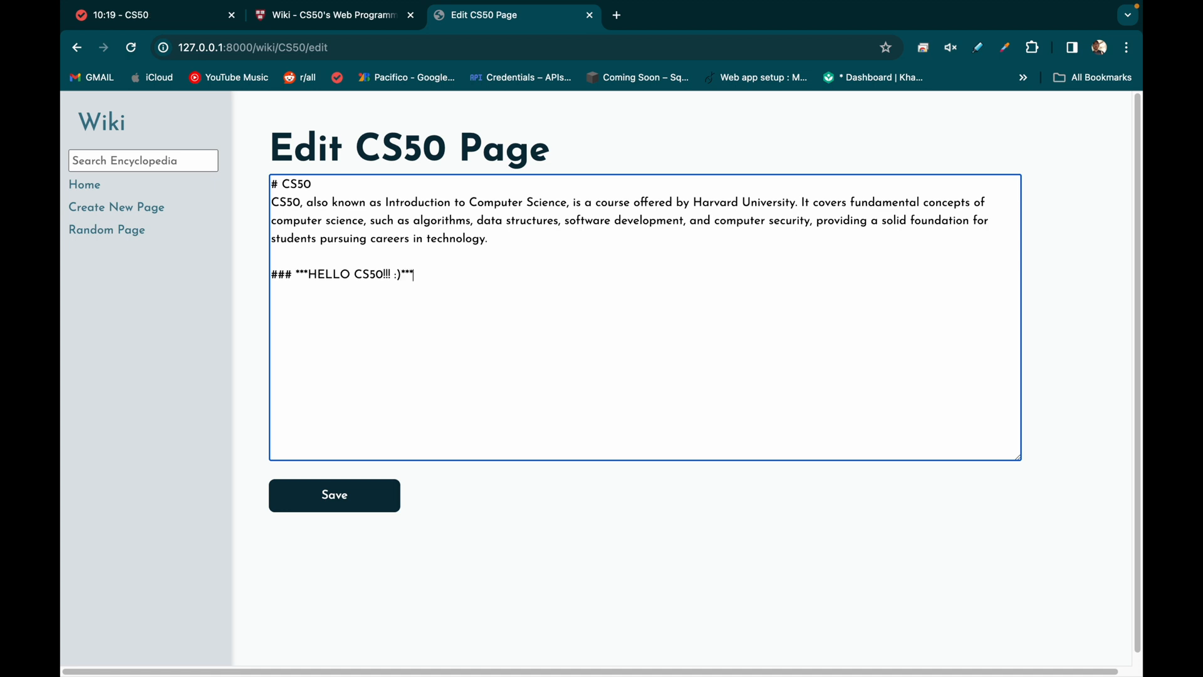
click(335, 496)
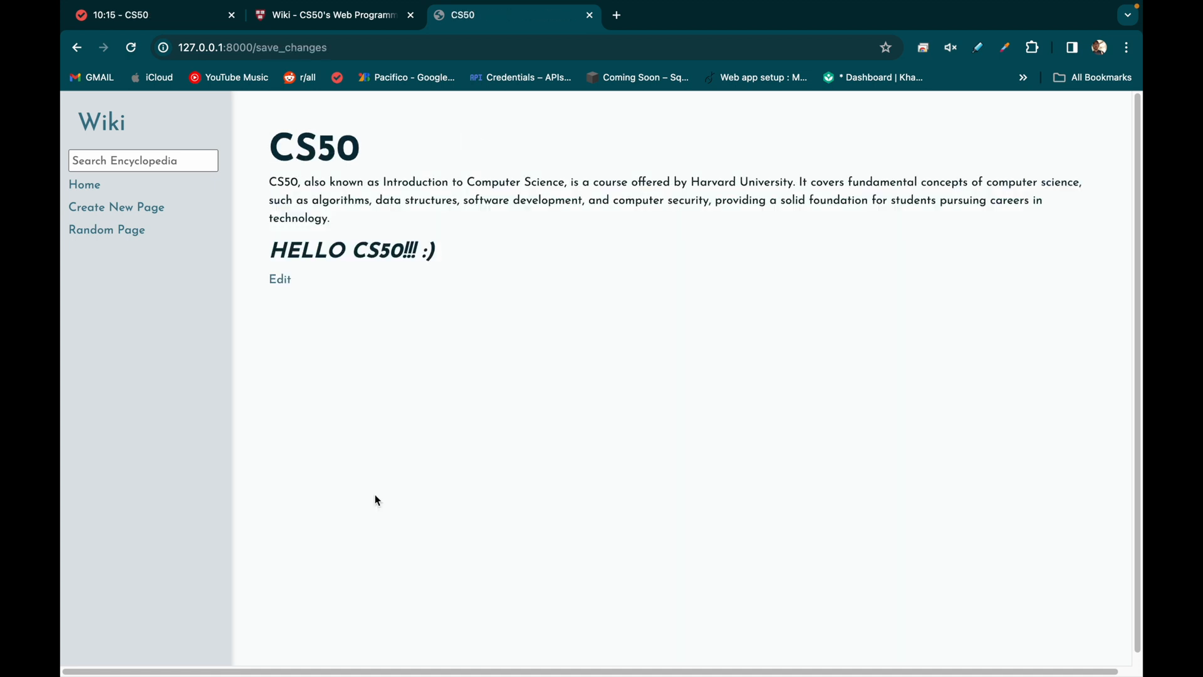
mouse_move(160, 219)
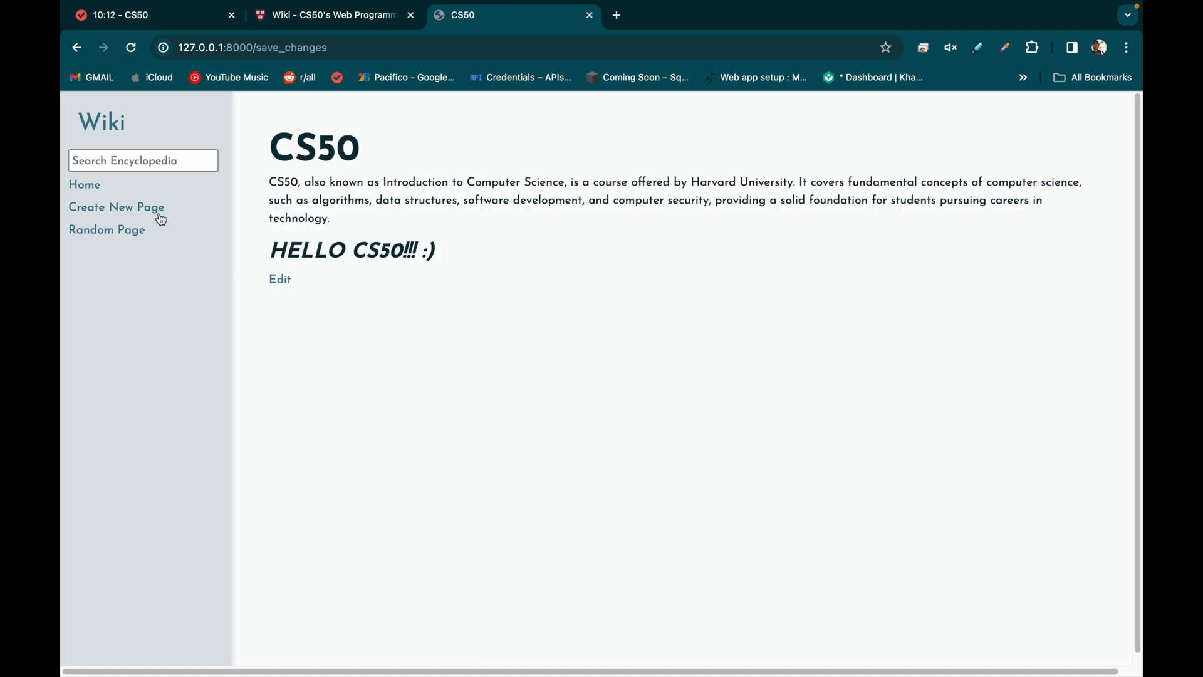
Open three random wiki entries in succession, ending on Bash.
click(107, 230)
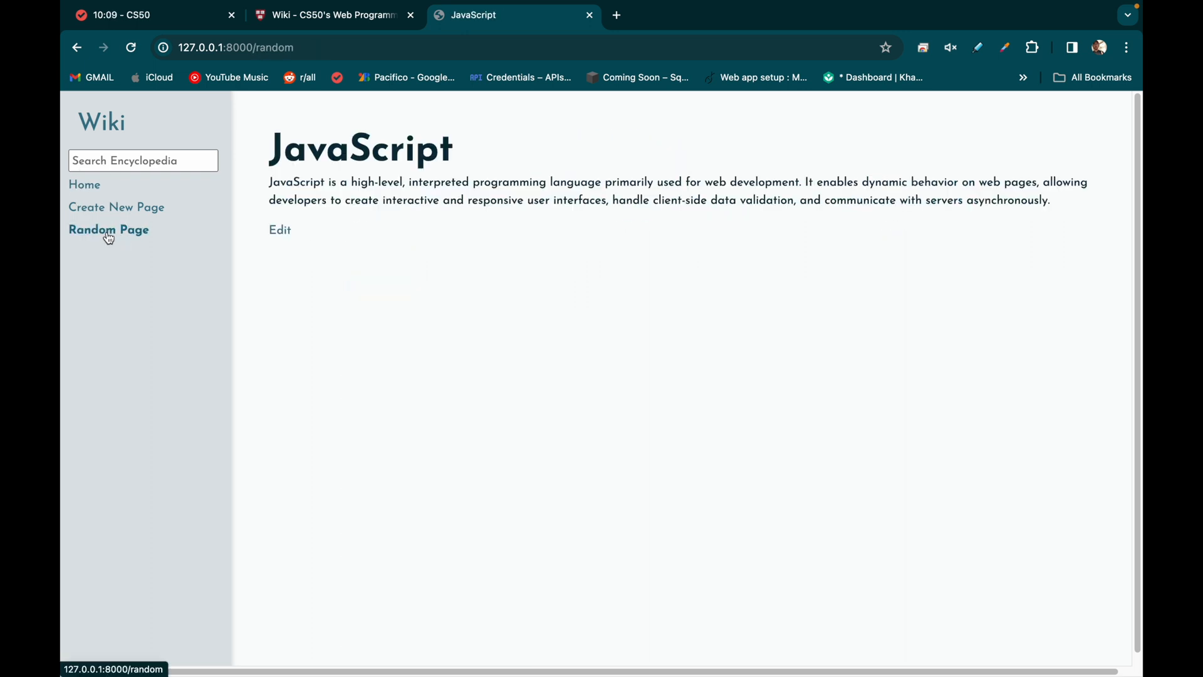
click(109, 229)
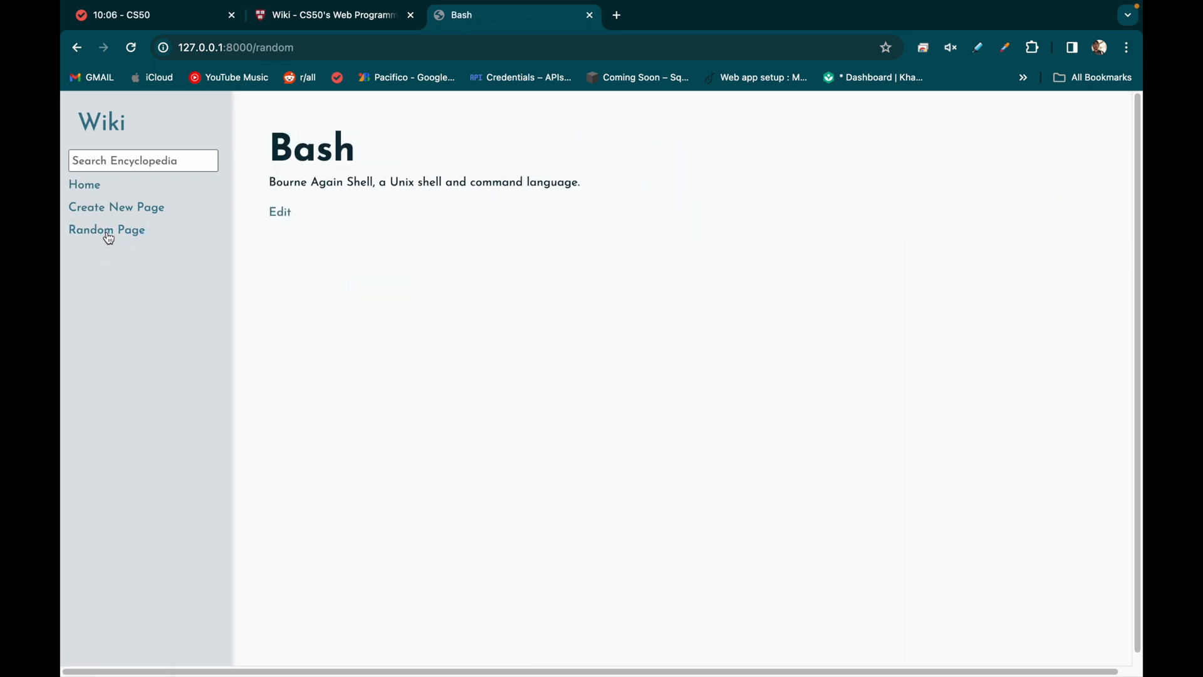
click(106, 229)
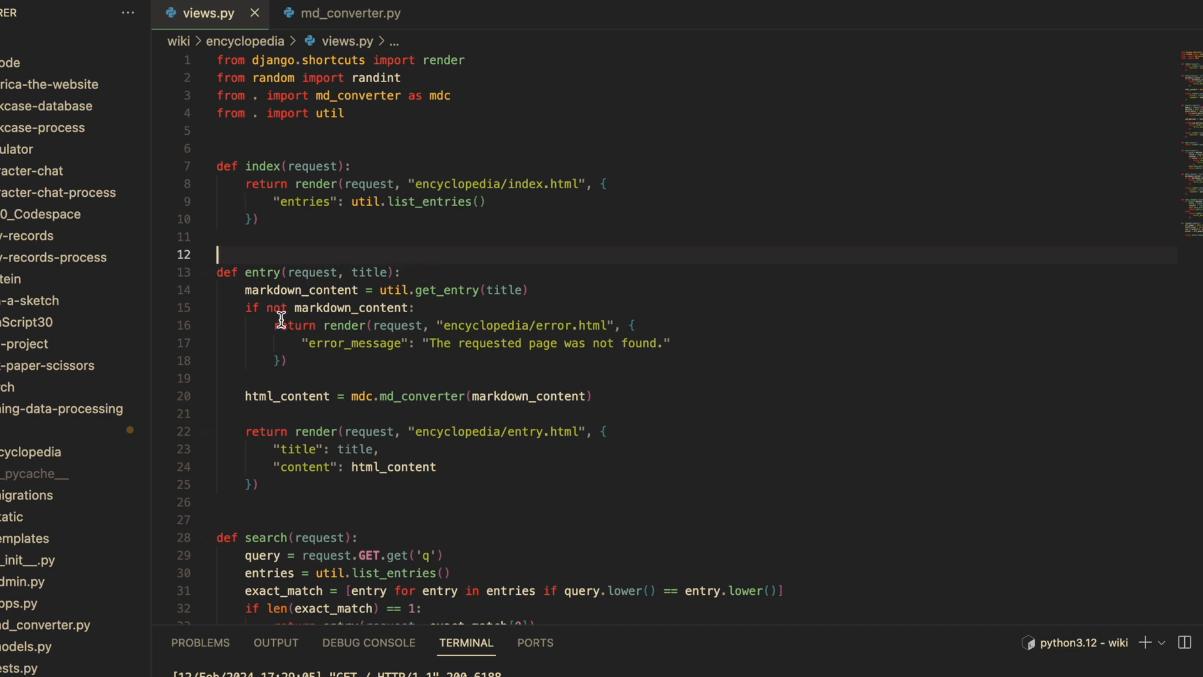
mouse_move(464, 130)
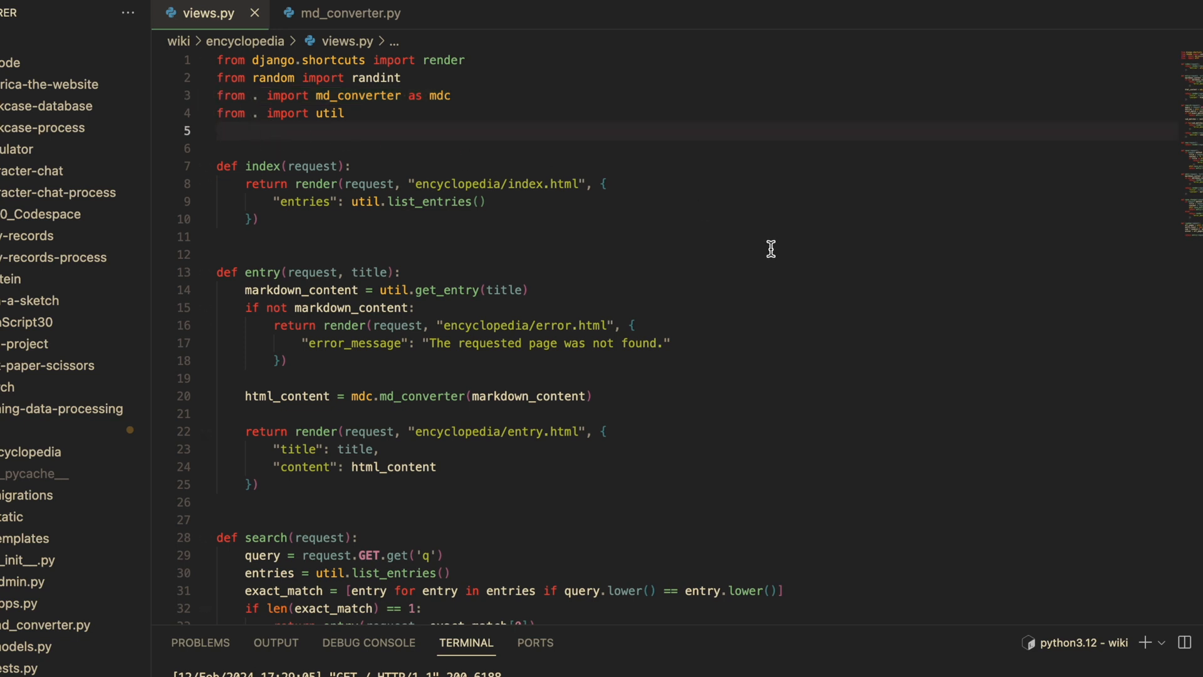
mouse_move(590, 370)
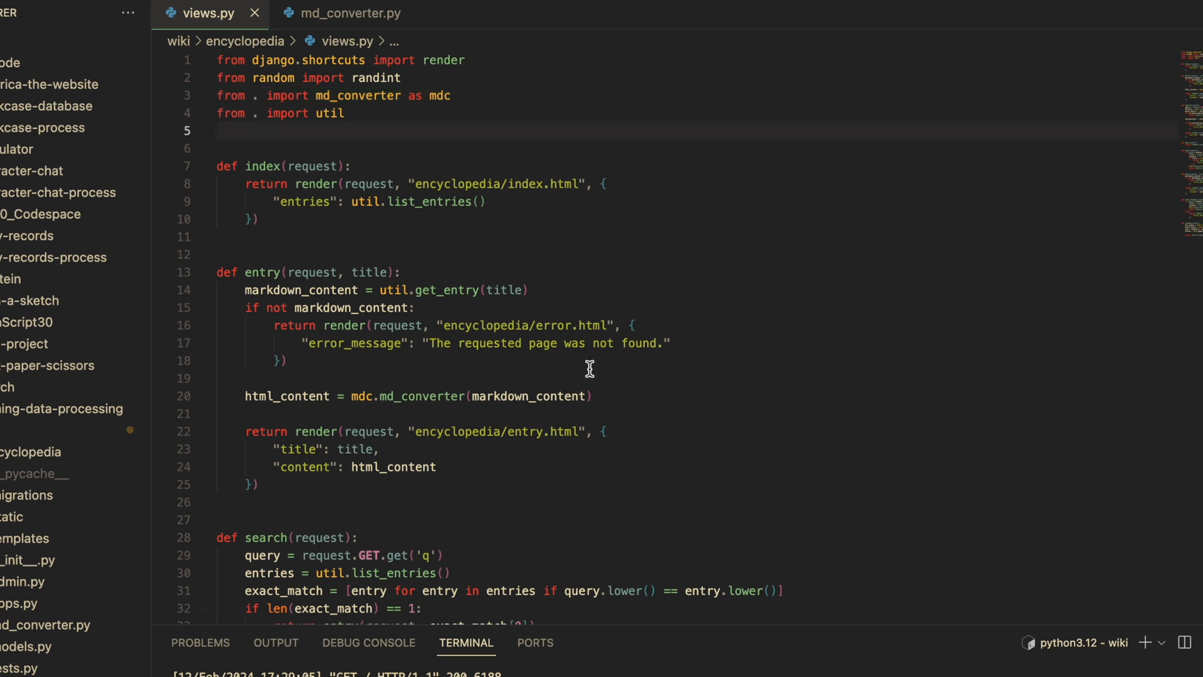
mouse_move(257, 418)
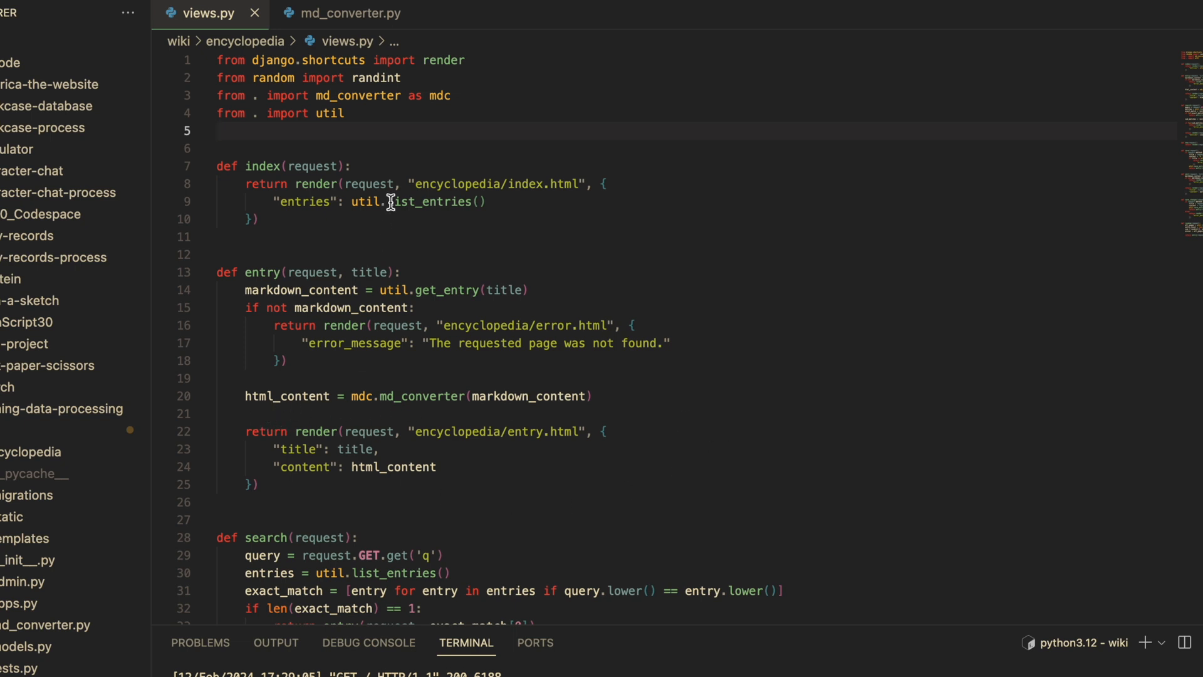
Switch to md_converter.py and scroll past main to convert_headers and convert_bold_italic.
click(349, 12)
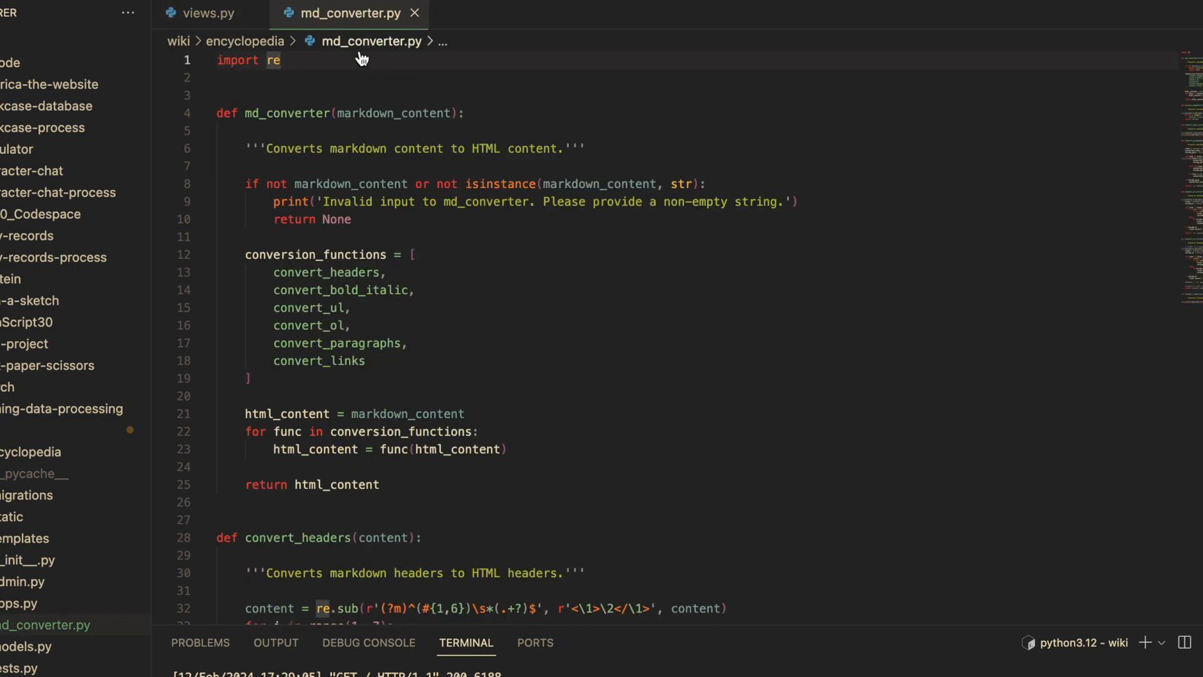
mouse_move(554, 90)
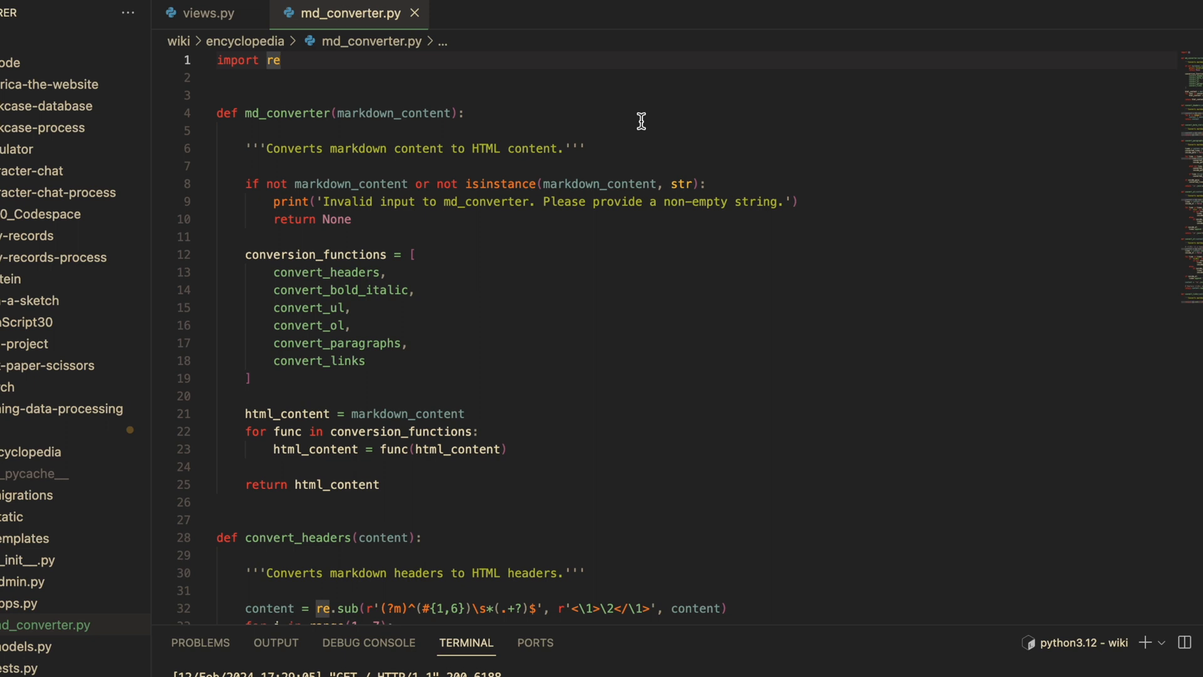
scroll(down, 3)
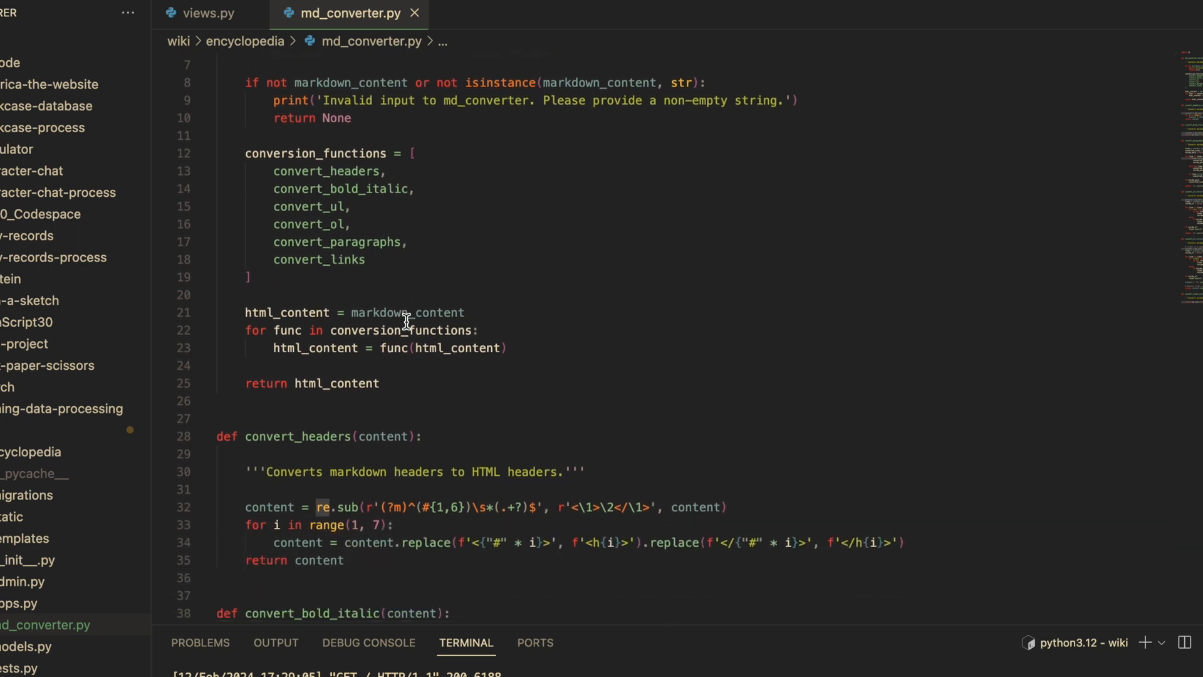
scroll(down, 3)
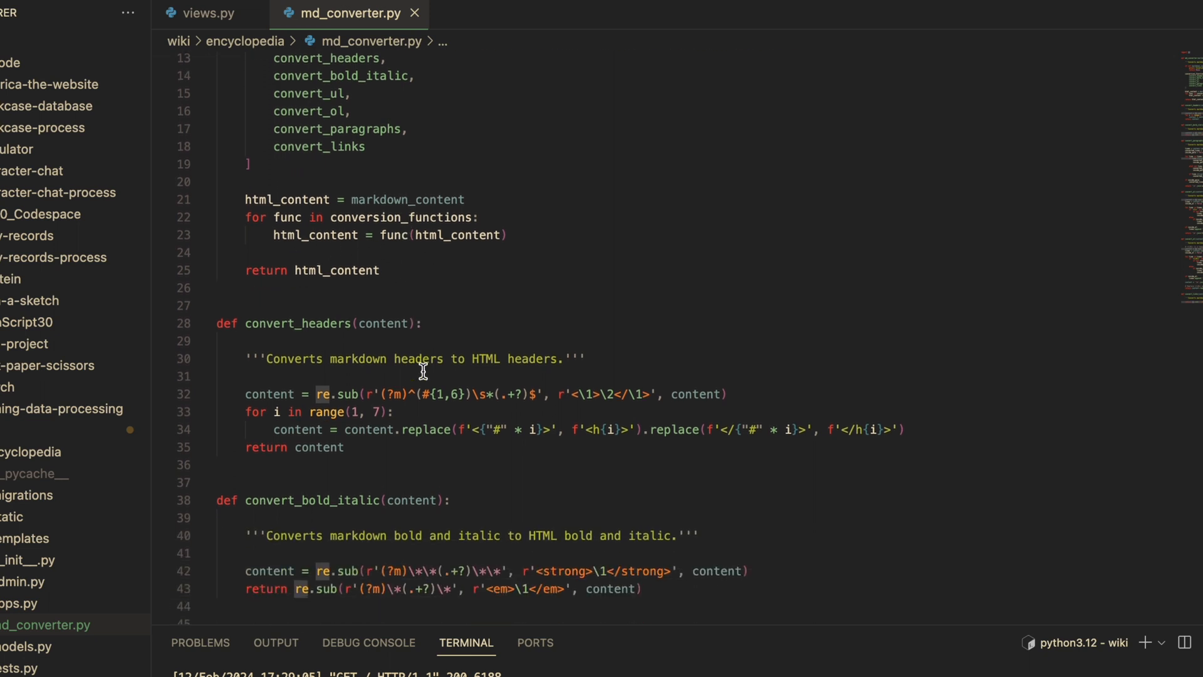
scroll(down, 3)
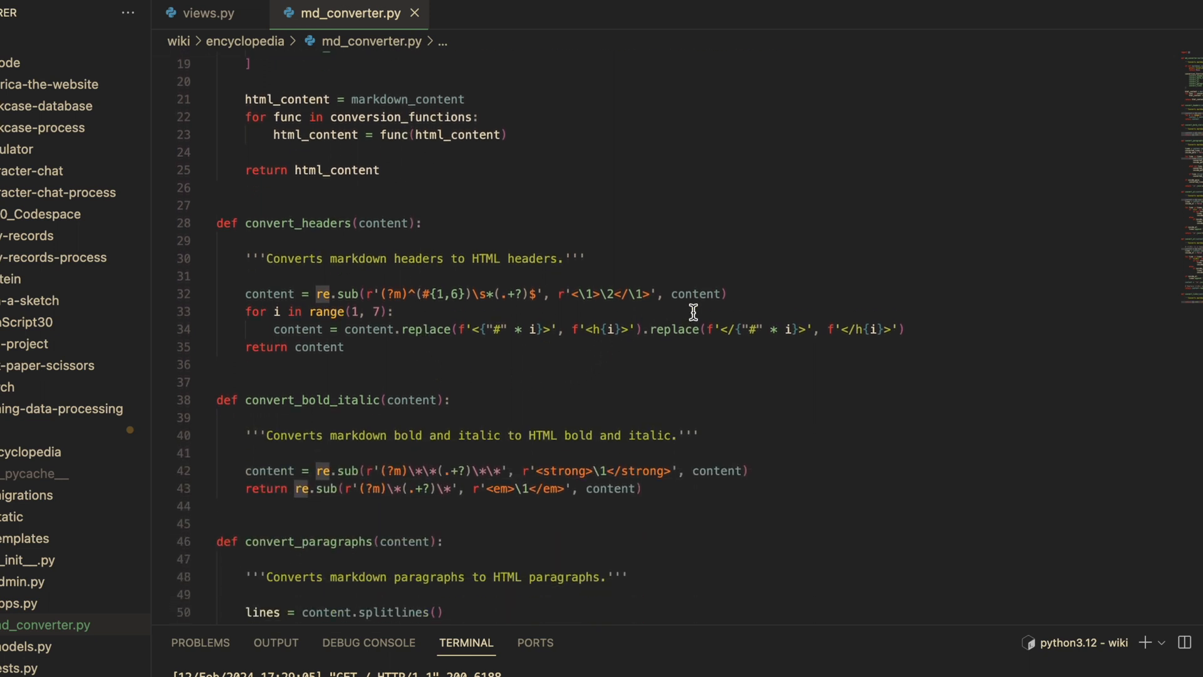
mouse_move(639, 294)
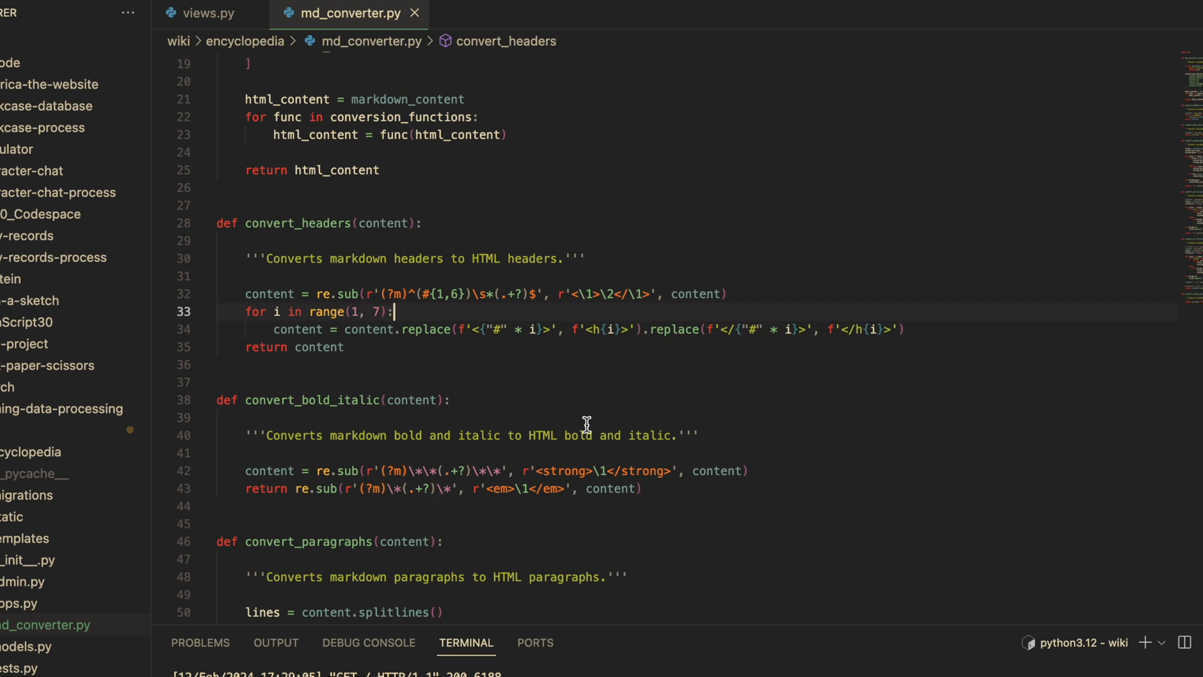
mouse_move(561, 405)
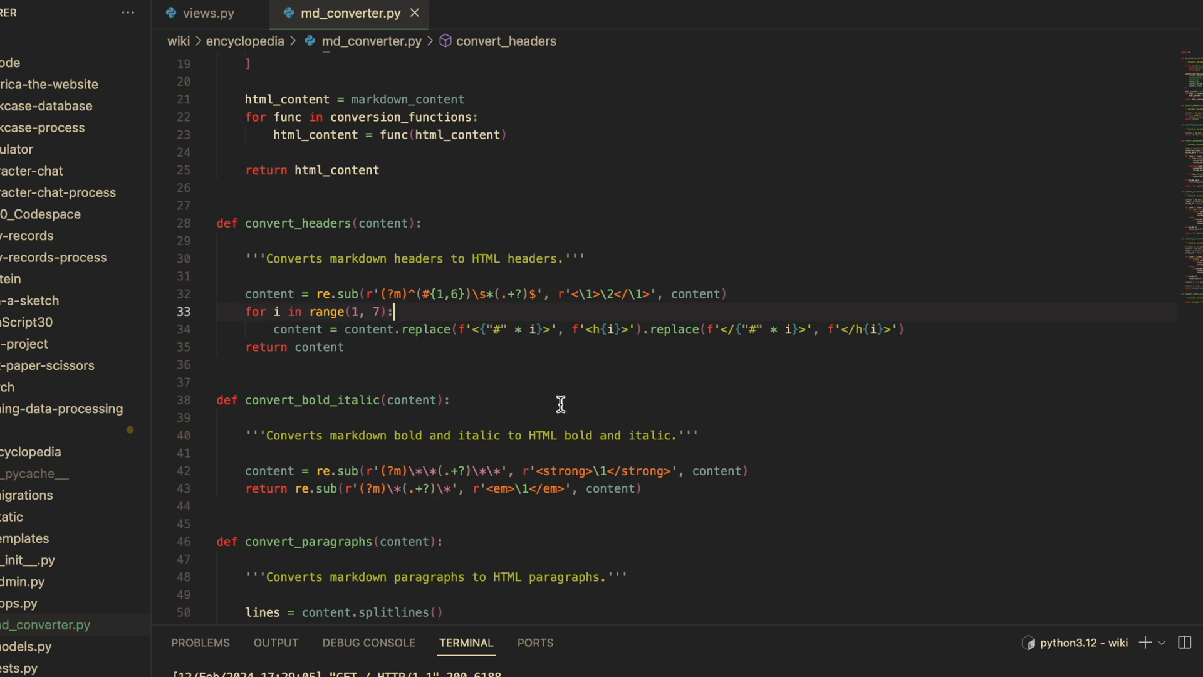
mouse_move(551, 405)
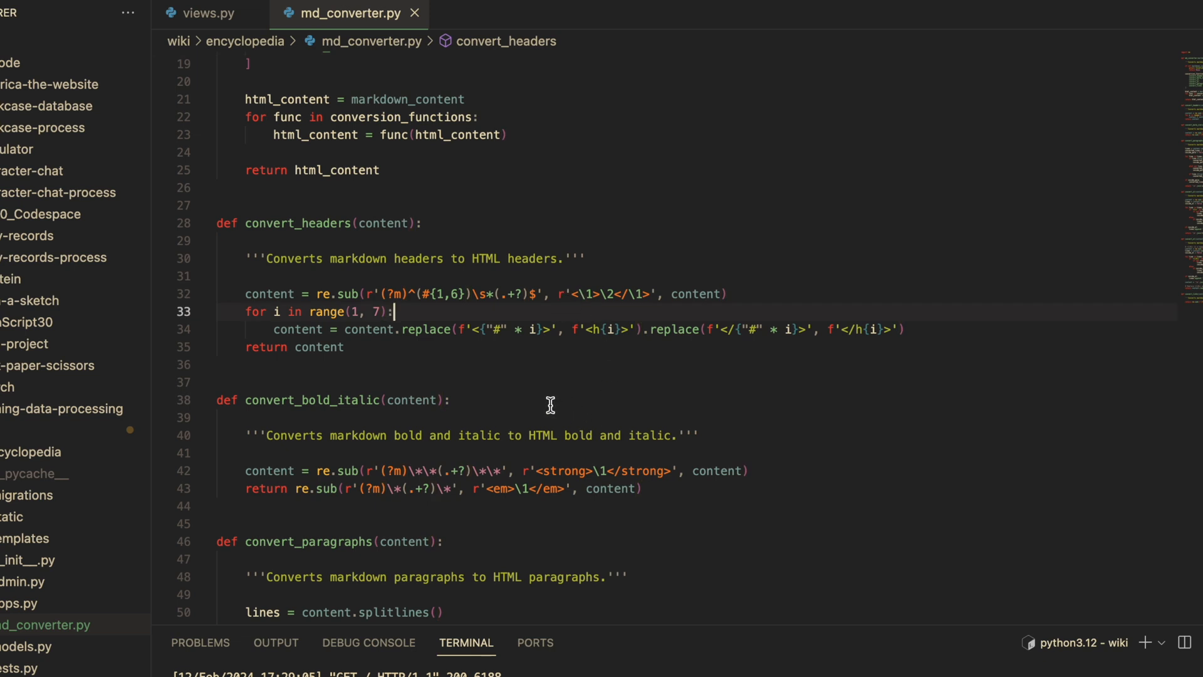
mouse_move(546, 400)
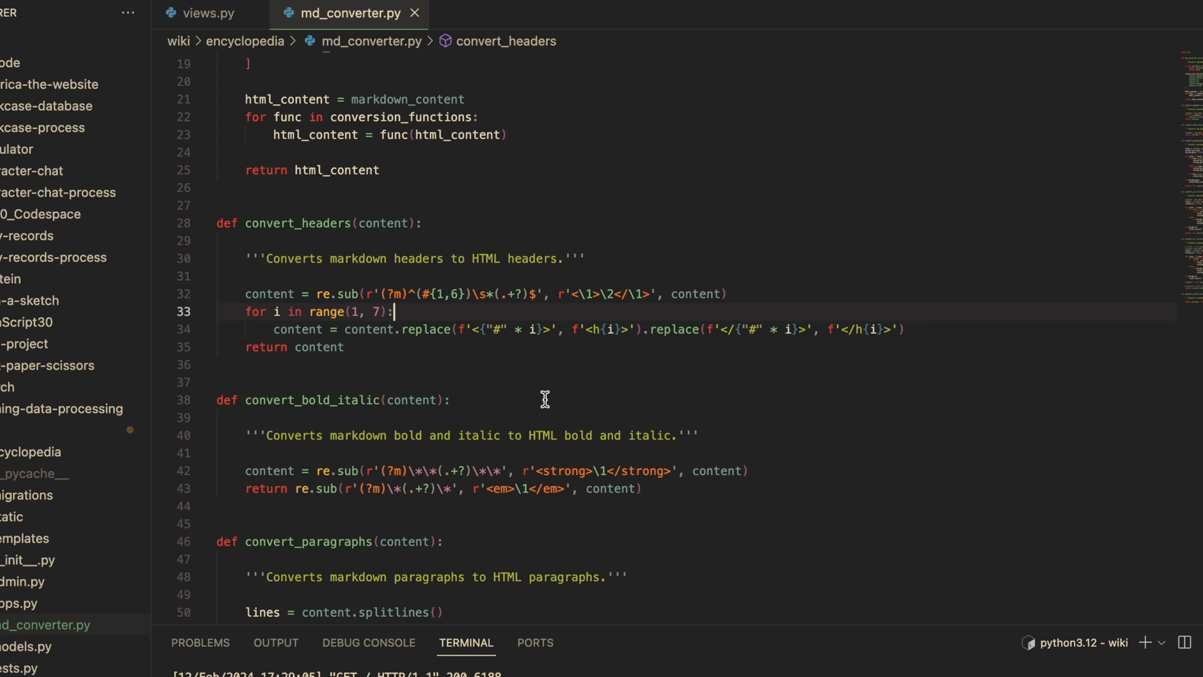
mouse_move(499, 391)
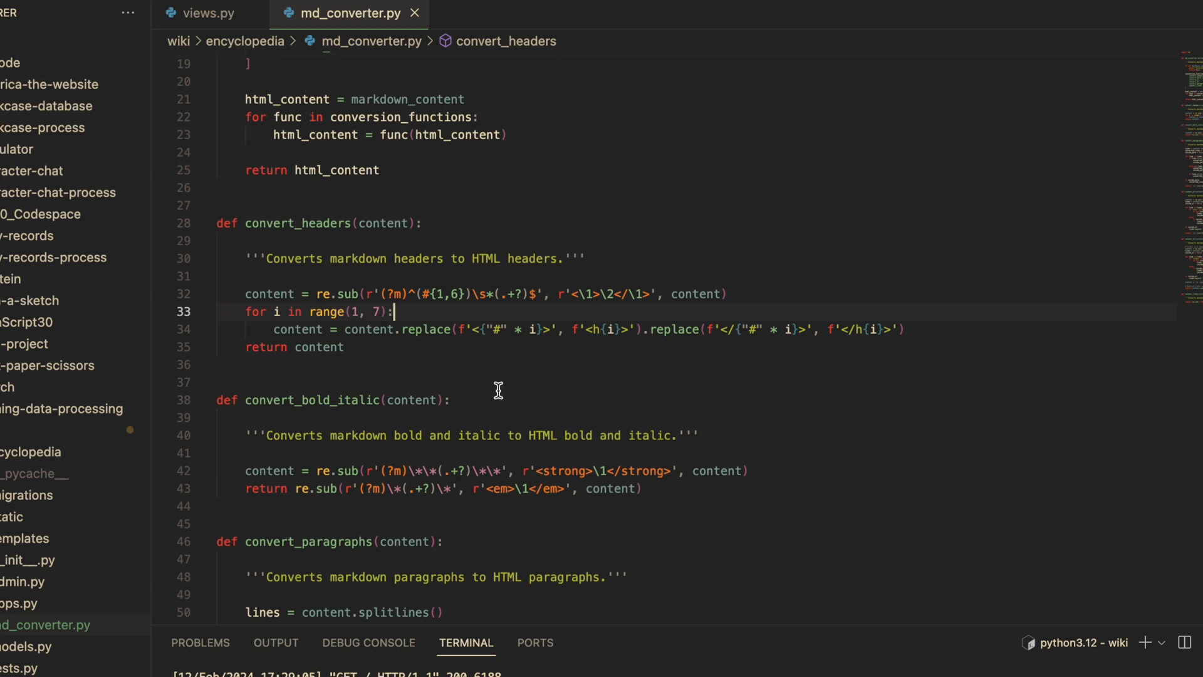
mouse_move(349, 400)
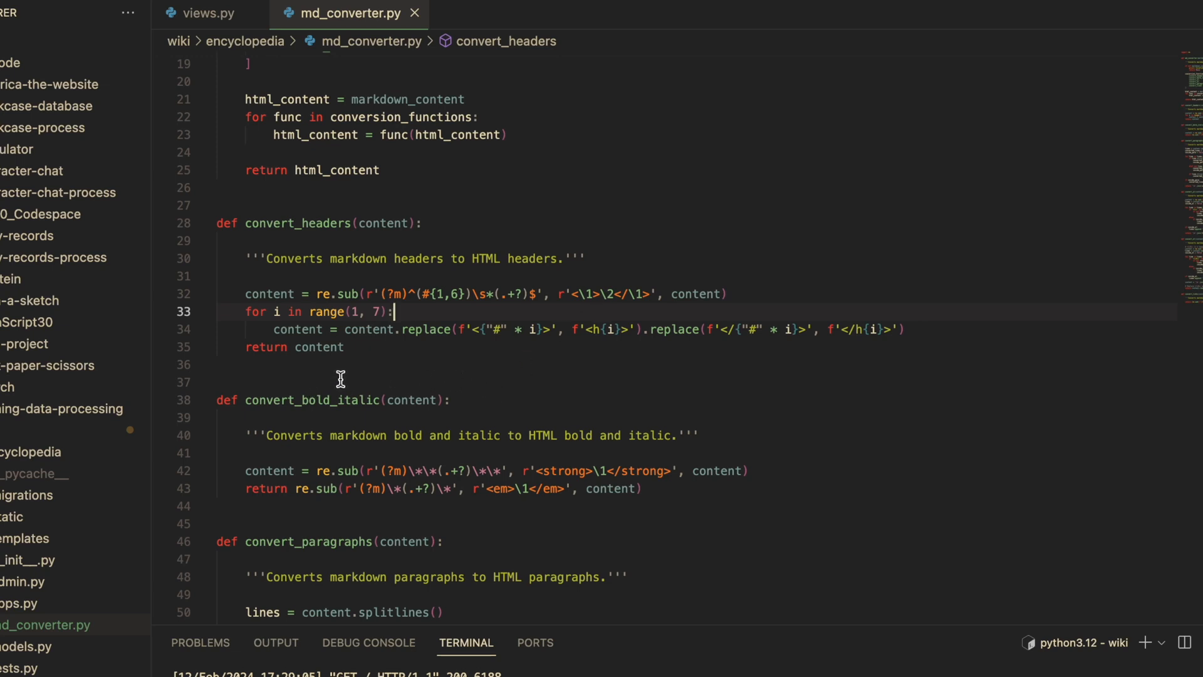
mouse_move(290, 355)
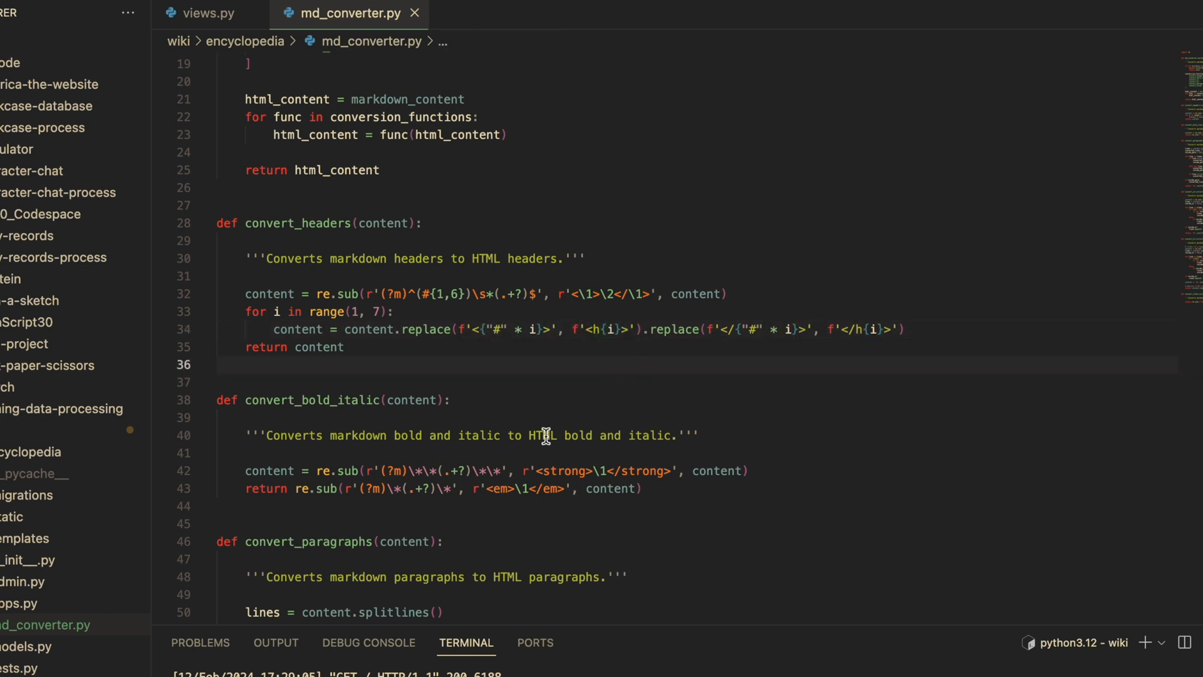
mouse_move(404, 526)
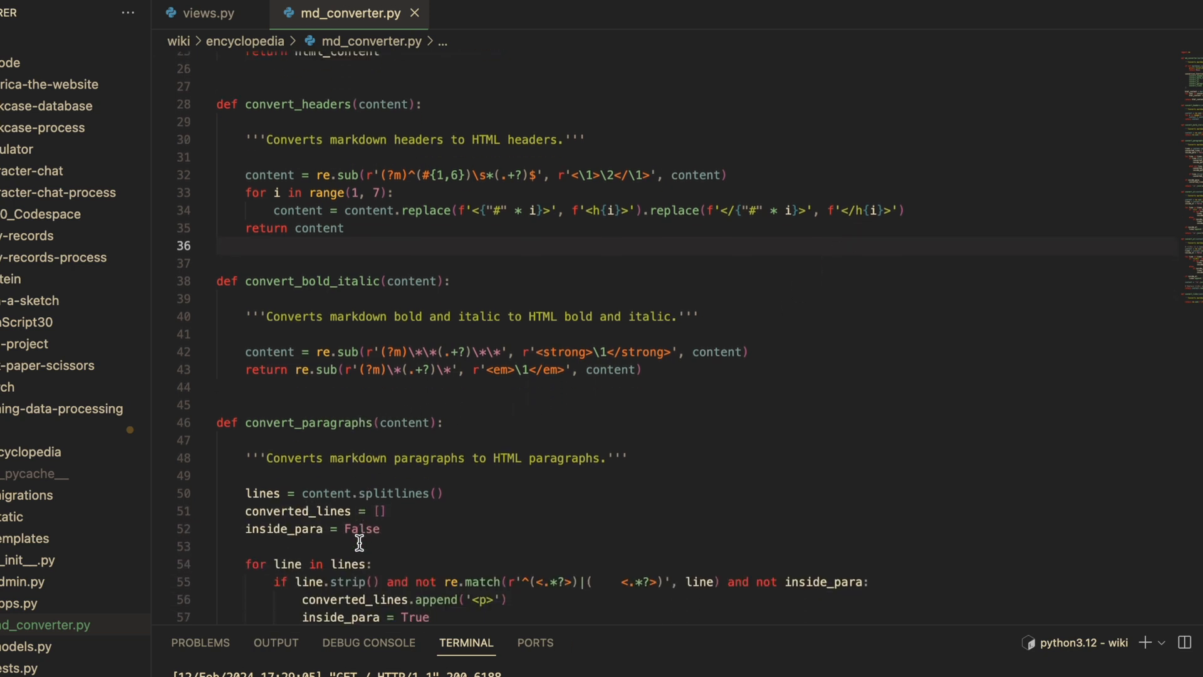
Scroll down to show all of convert_paragraphs and the start of convert_ul.
scroll(down, 3)
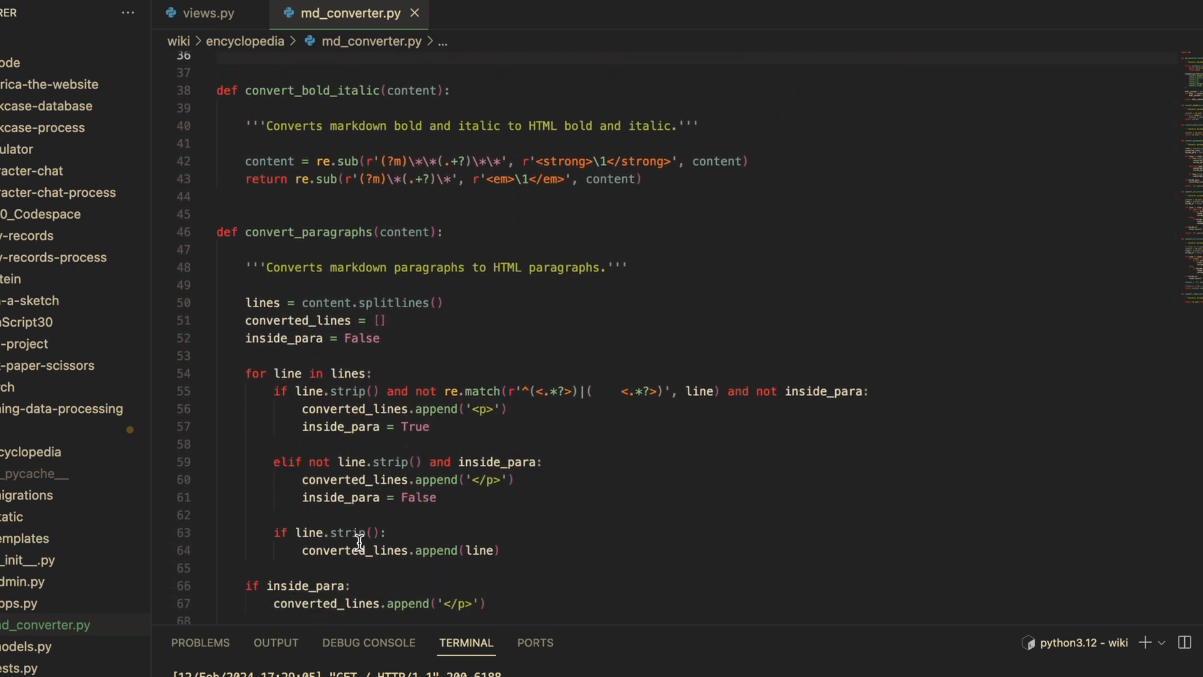
scroll(down, 3)
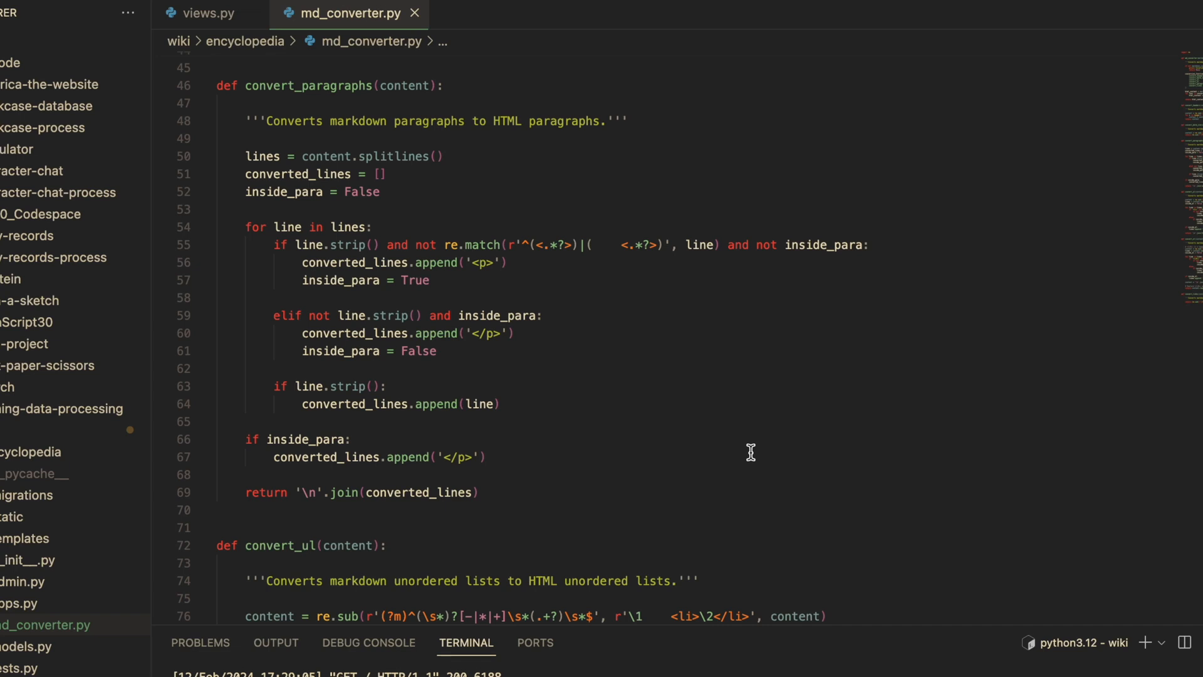
mouse_move(696, 163)
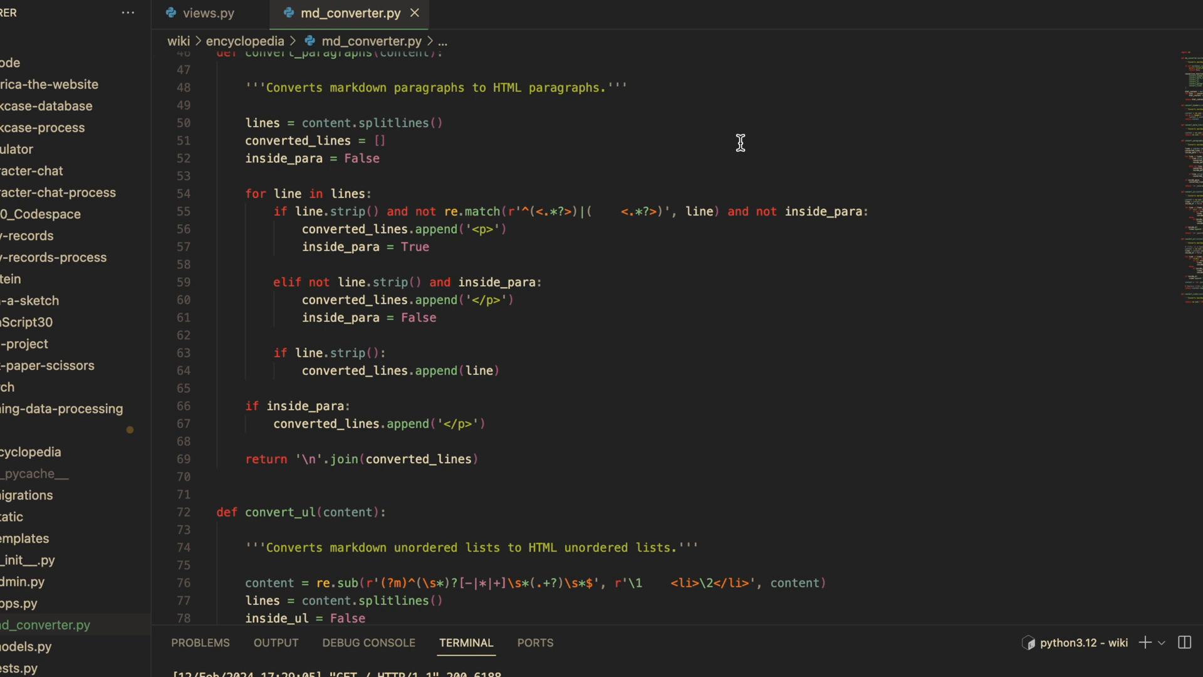
mouse_move(907, 341)
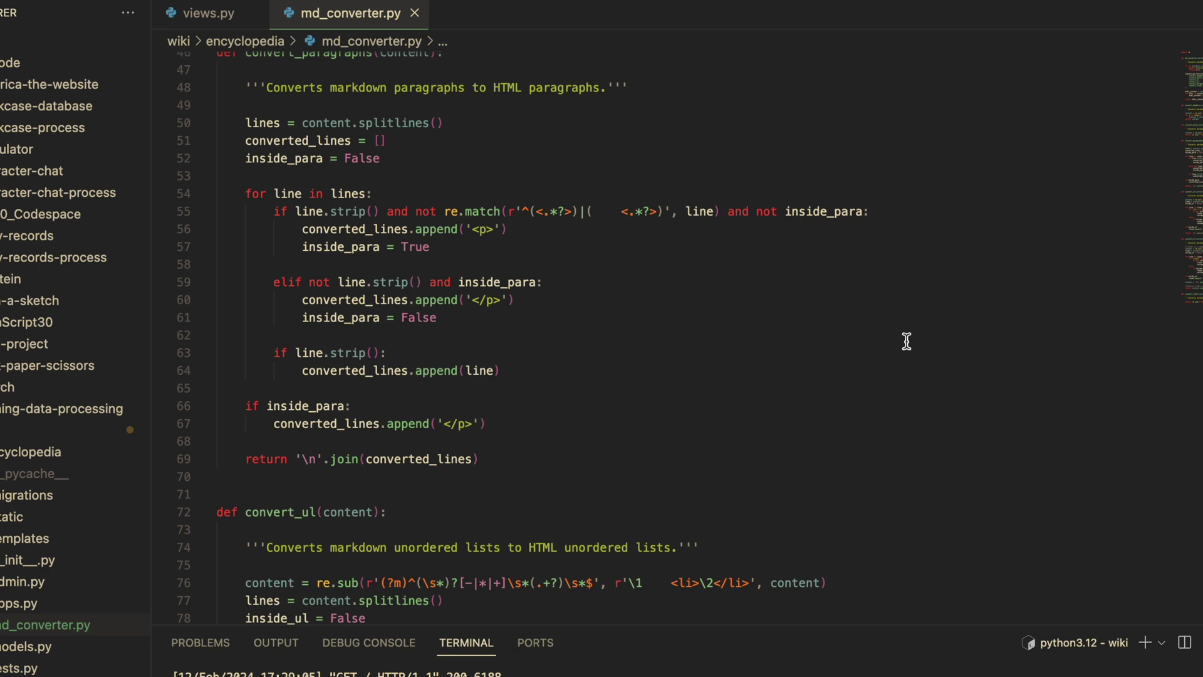
scroll(down, 3)
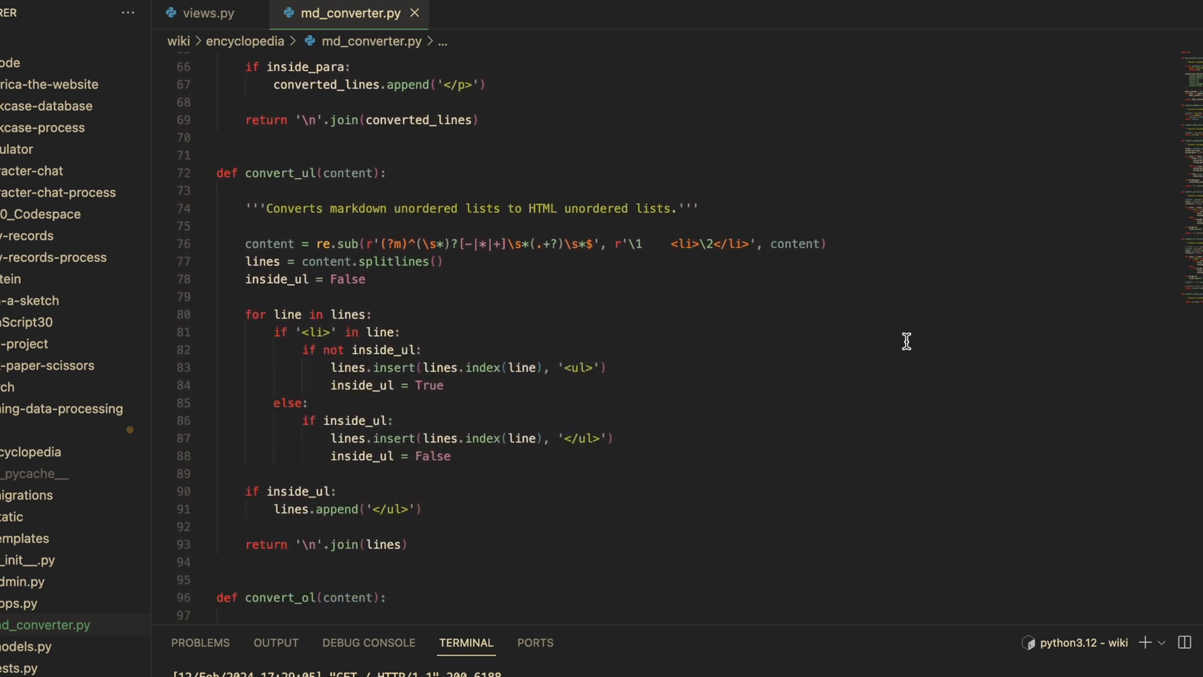
scroll(down, 3)
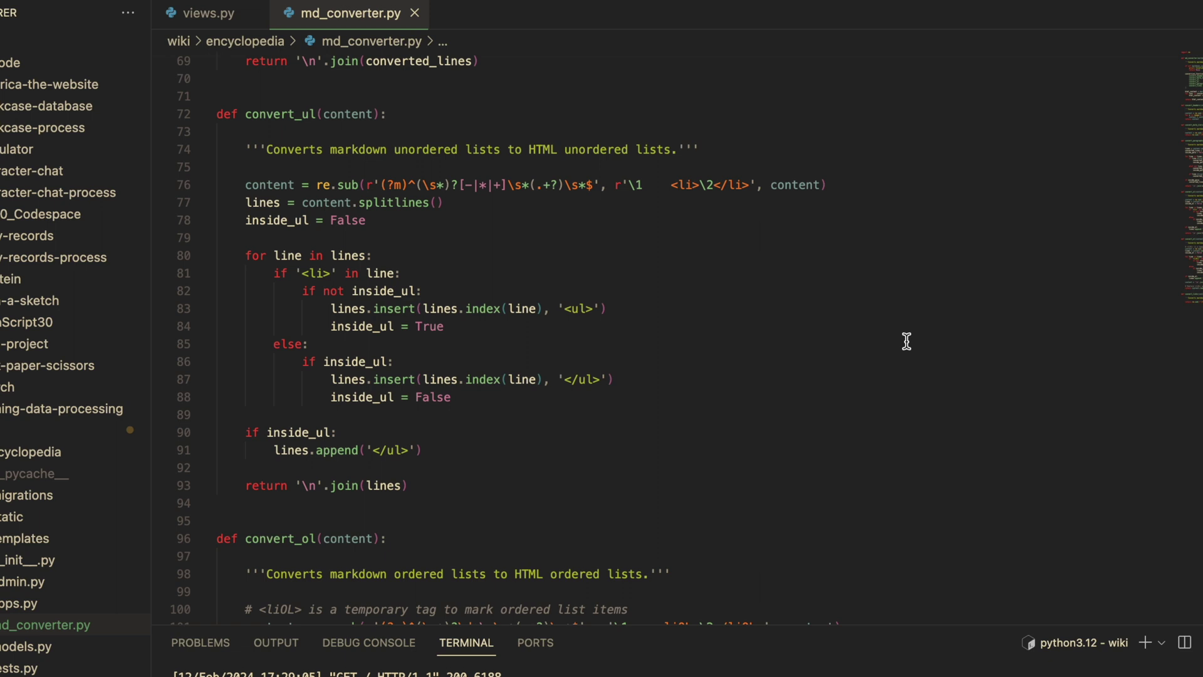
mouse_move(556, 425)
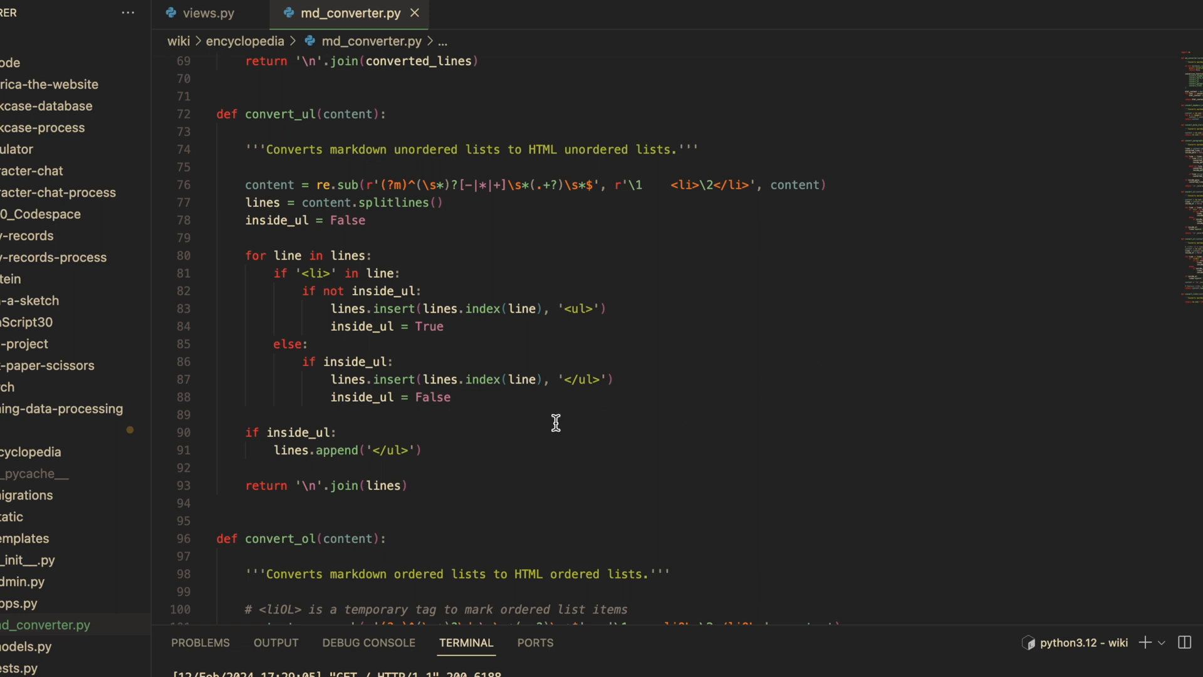
mouse_move(525, 423)
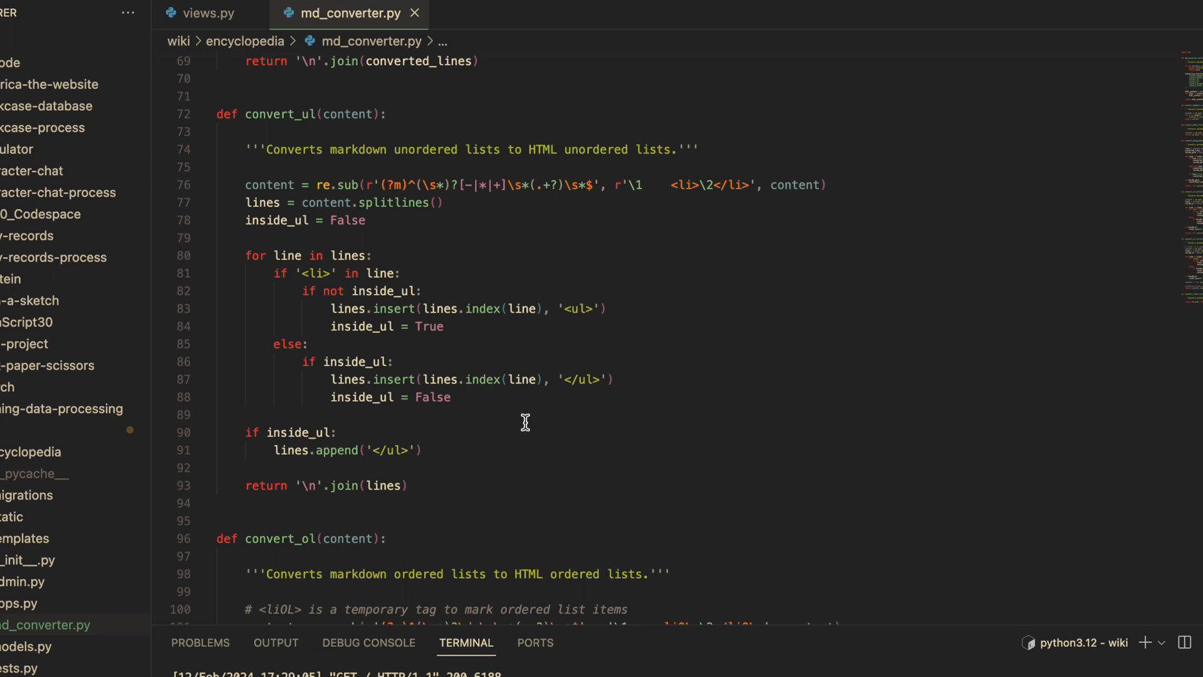
mouse_move(629, 382)
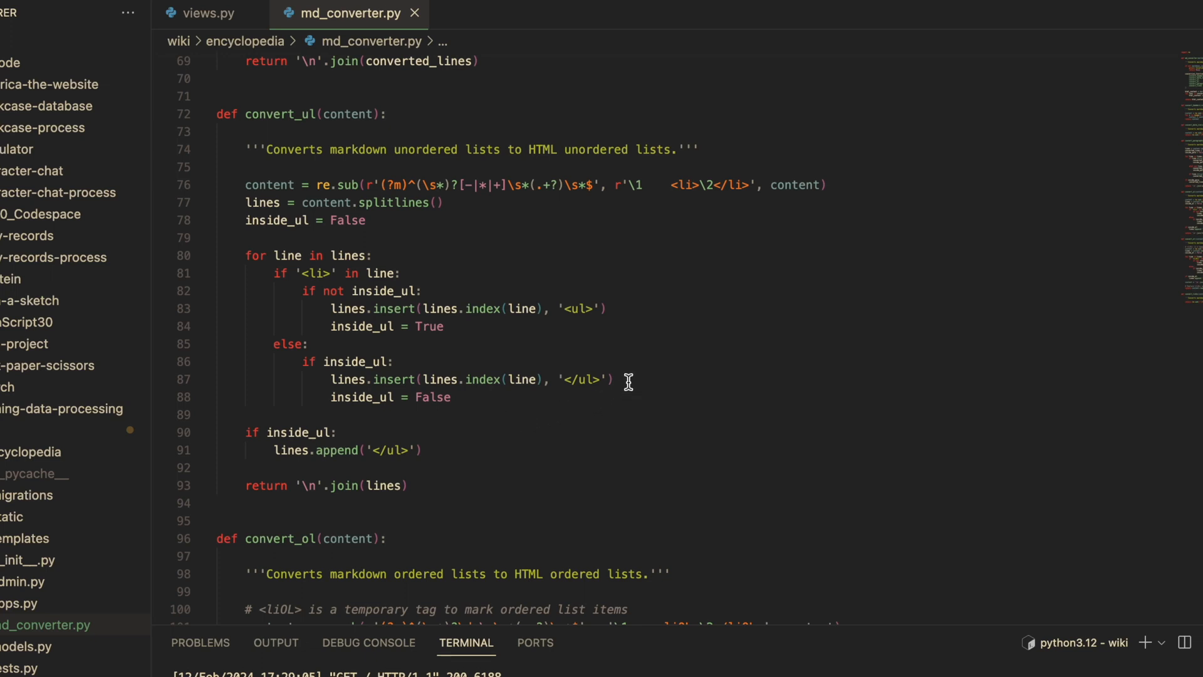
mouse_move(404, 376)
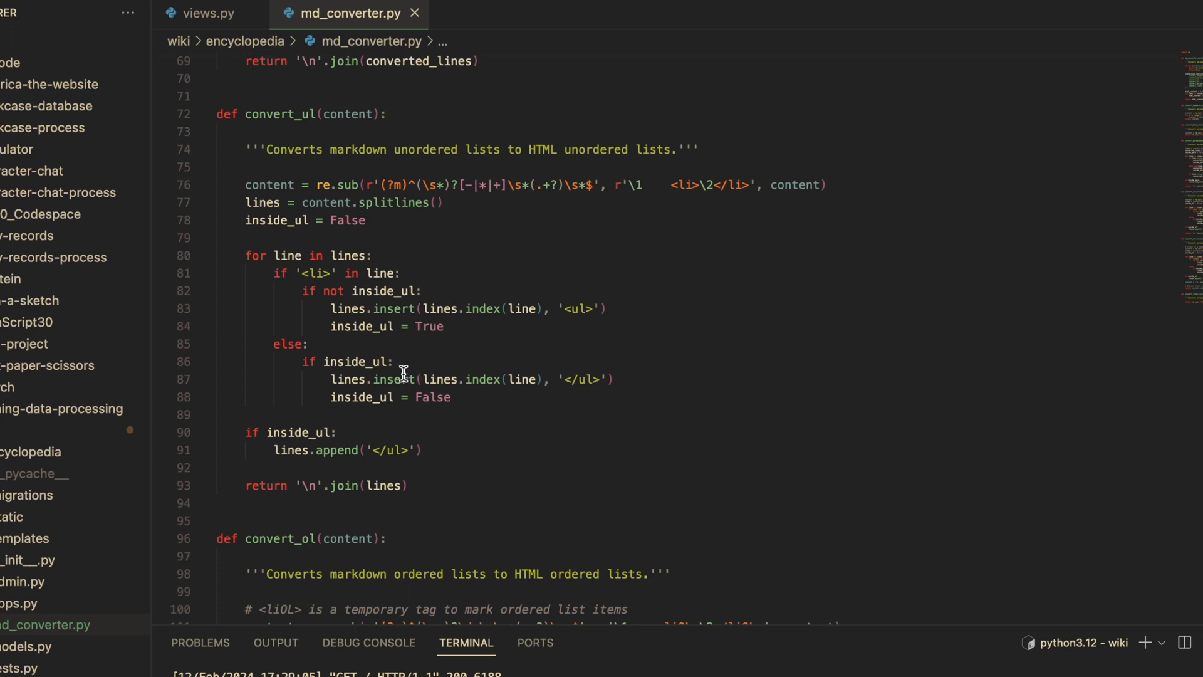
mouse_move(764, 467)
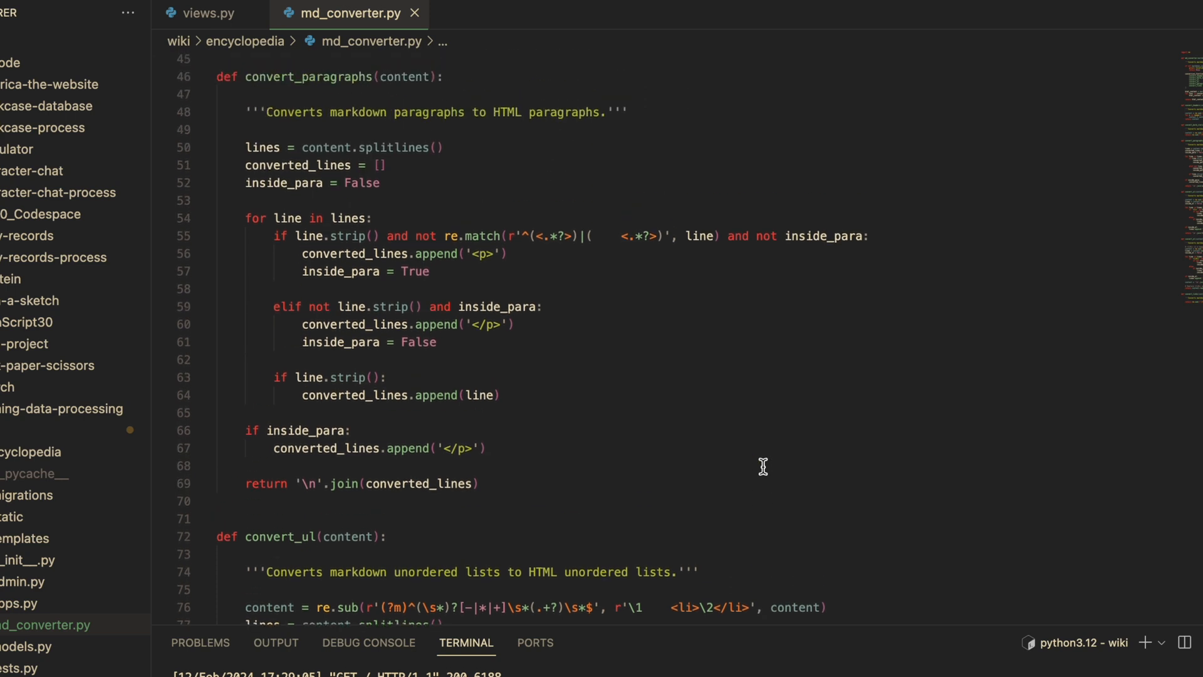
Scroll through convert_ul and convert_ol to convert_links at the file's end.
scroll(down, 3)
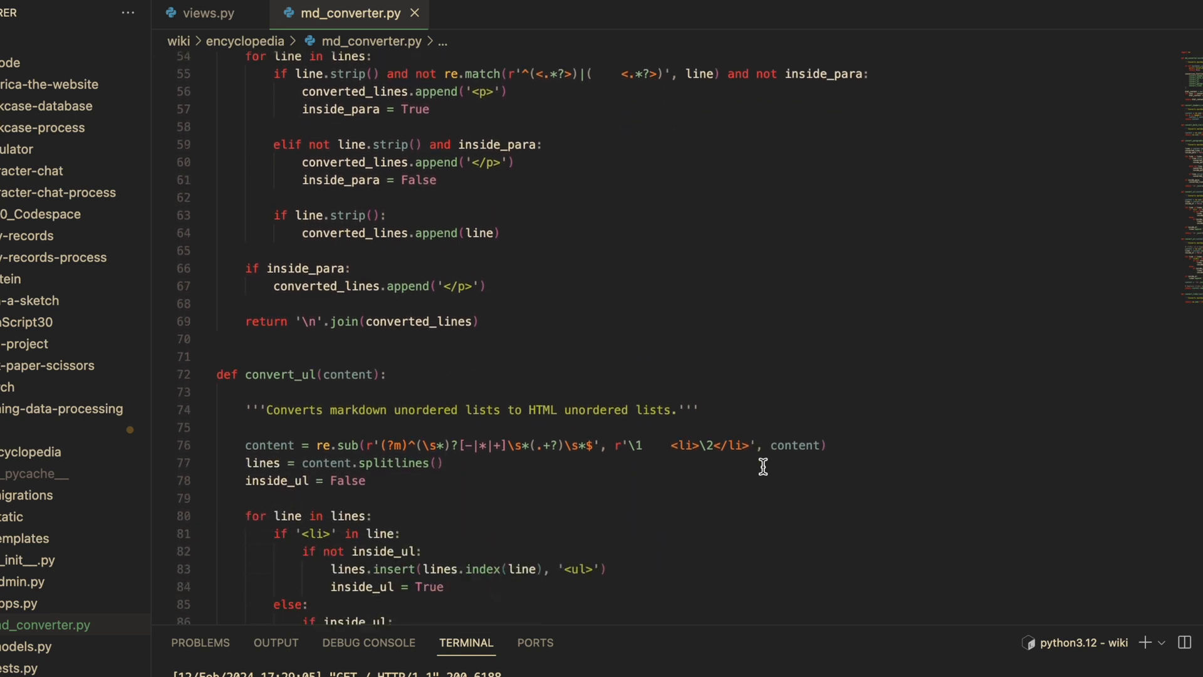
scroll(down, 3)
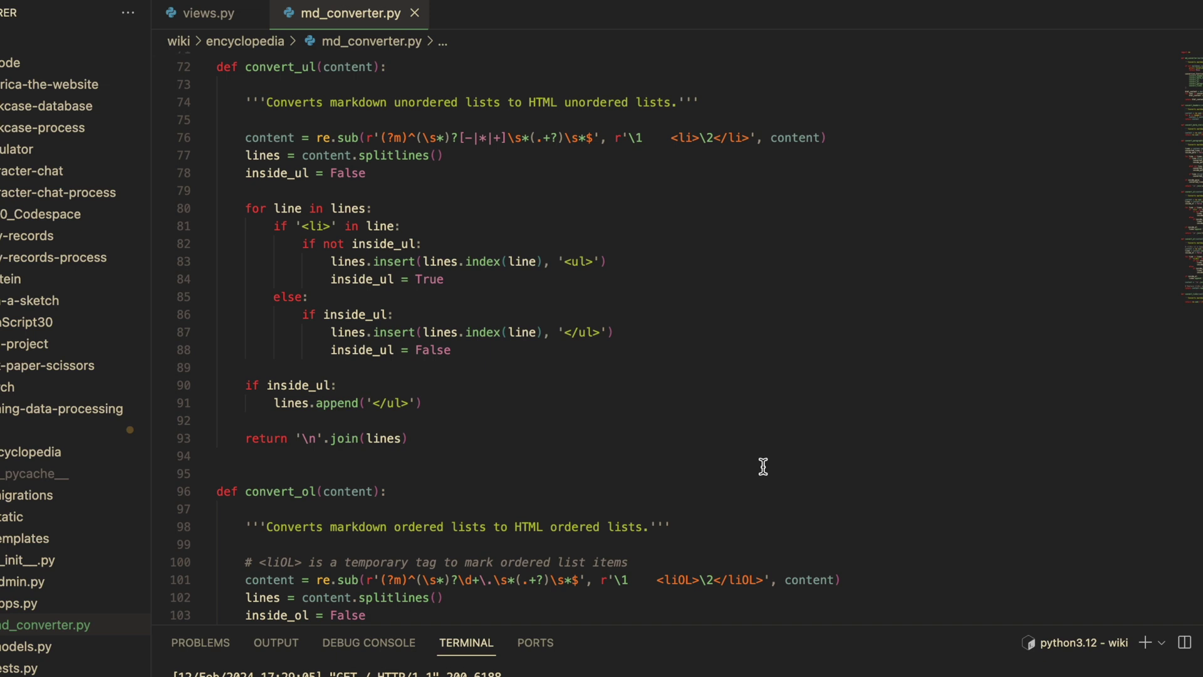
scroll(down, 3)
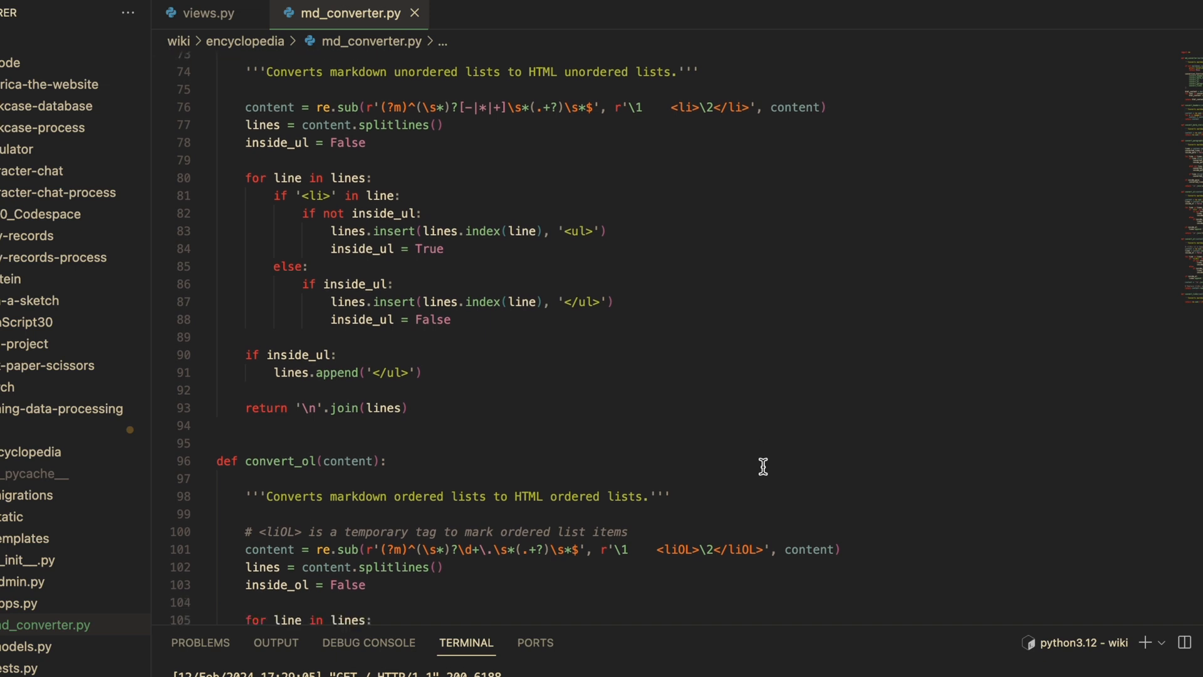
scroll(down, 3)
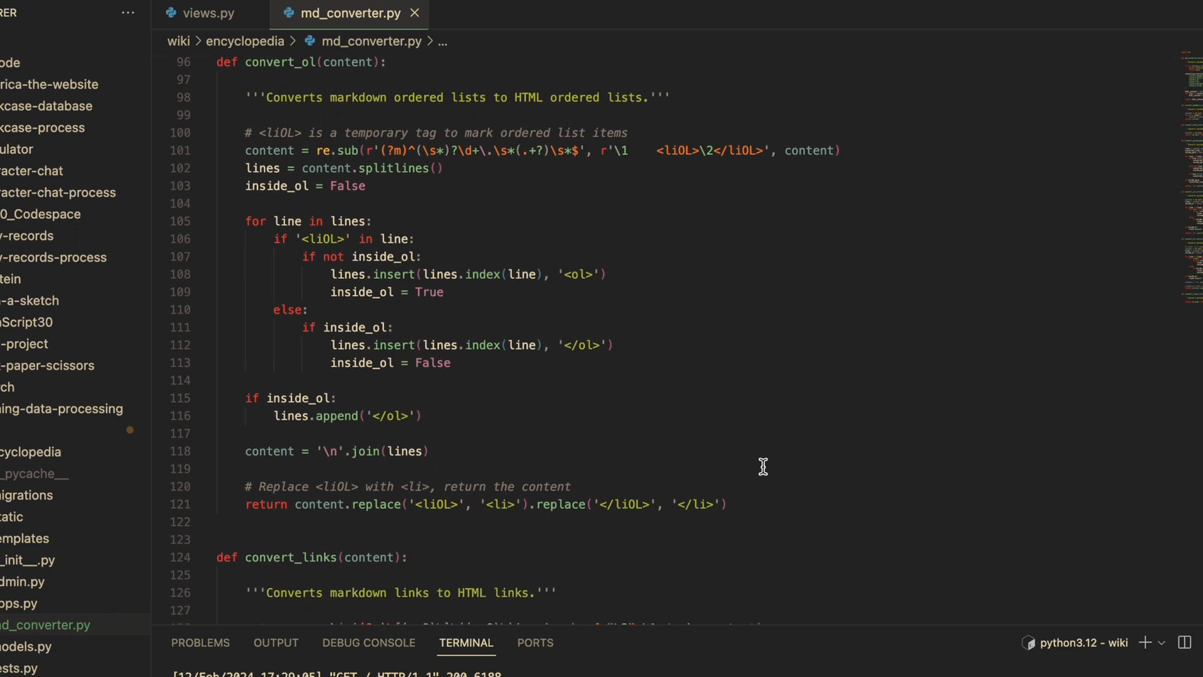
mouse_move(789, 256)
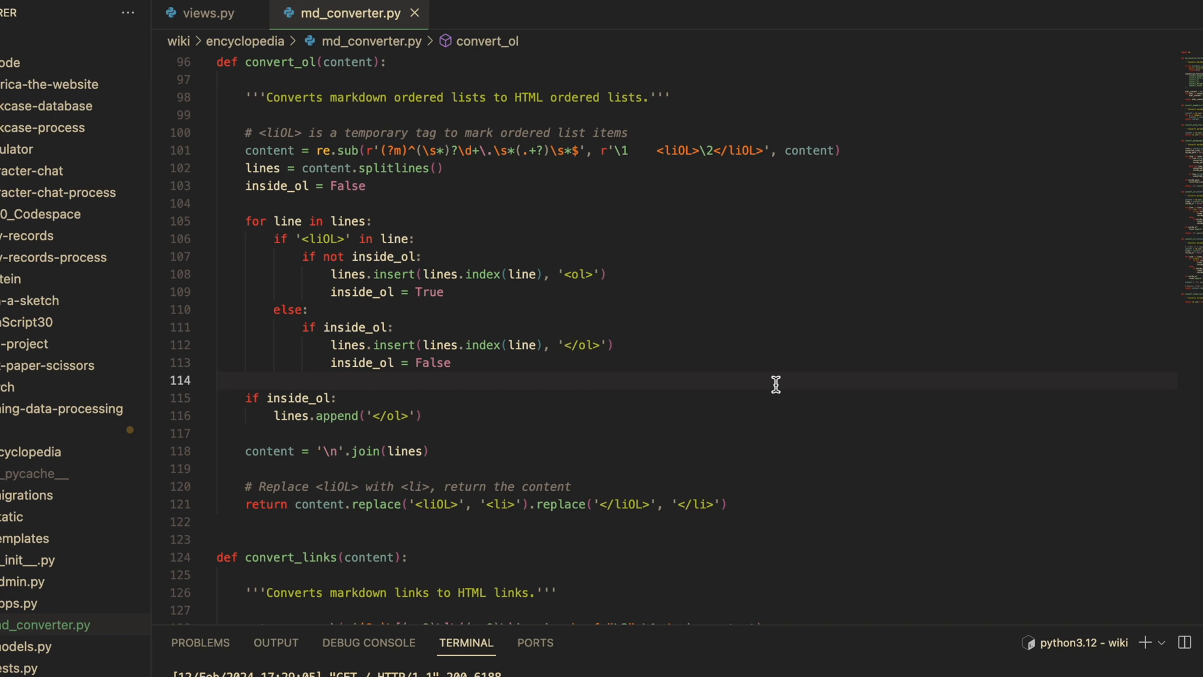
scroll(down, 3)
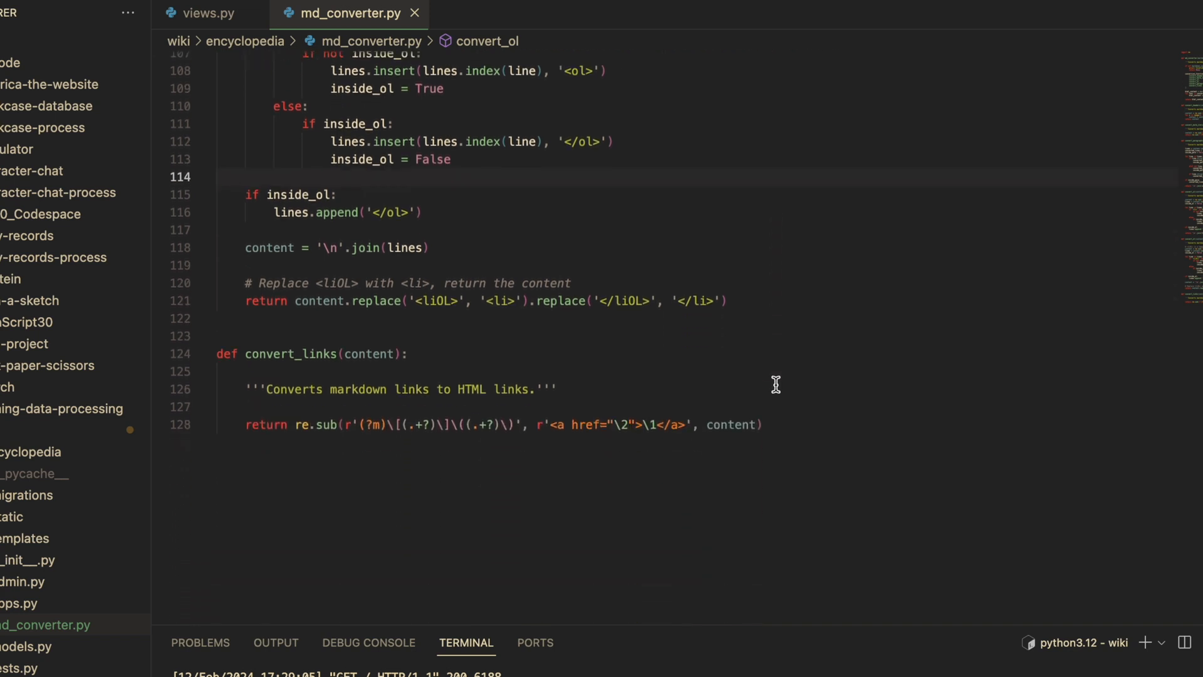